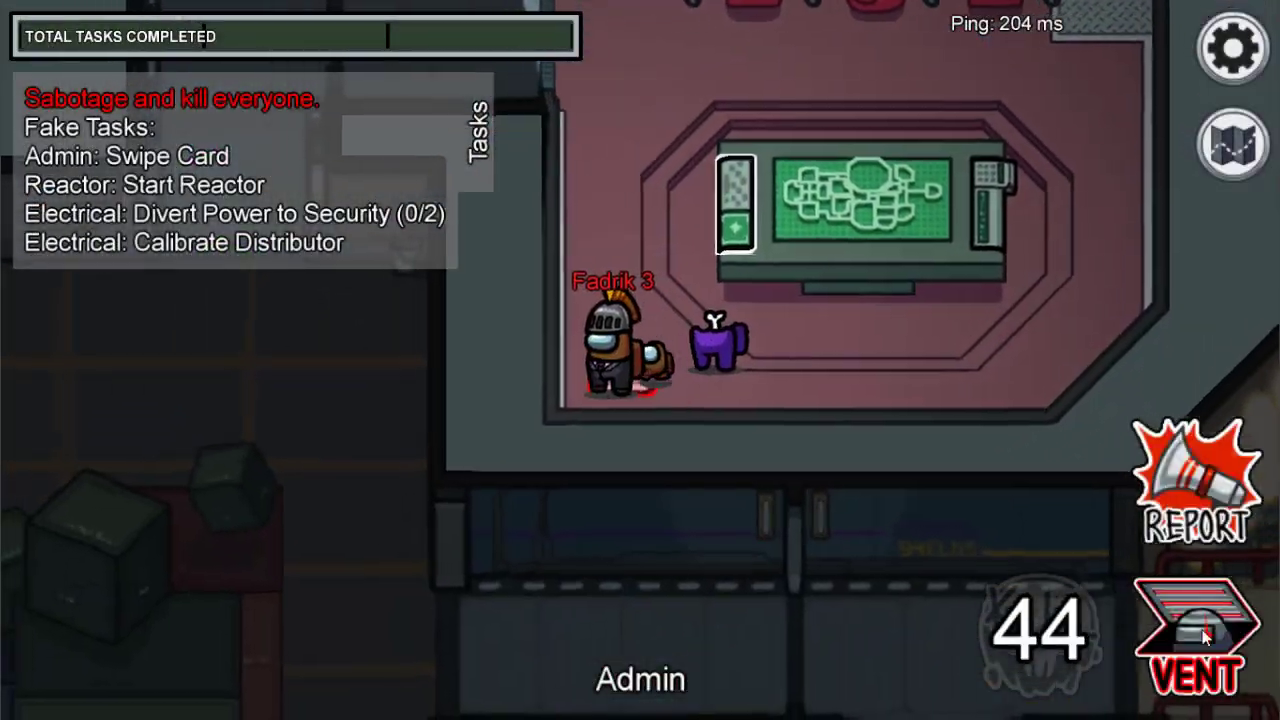
- As the impostor in Admin, hit the VENT button to jump into the vent
{"action": "left_click", "coordinate": [1197, 630]}
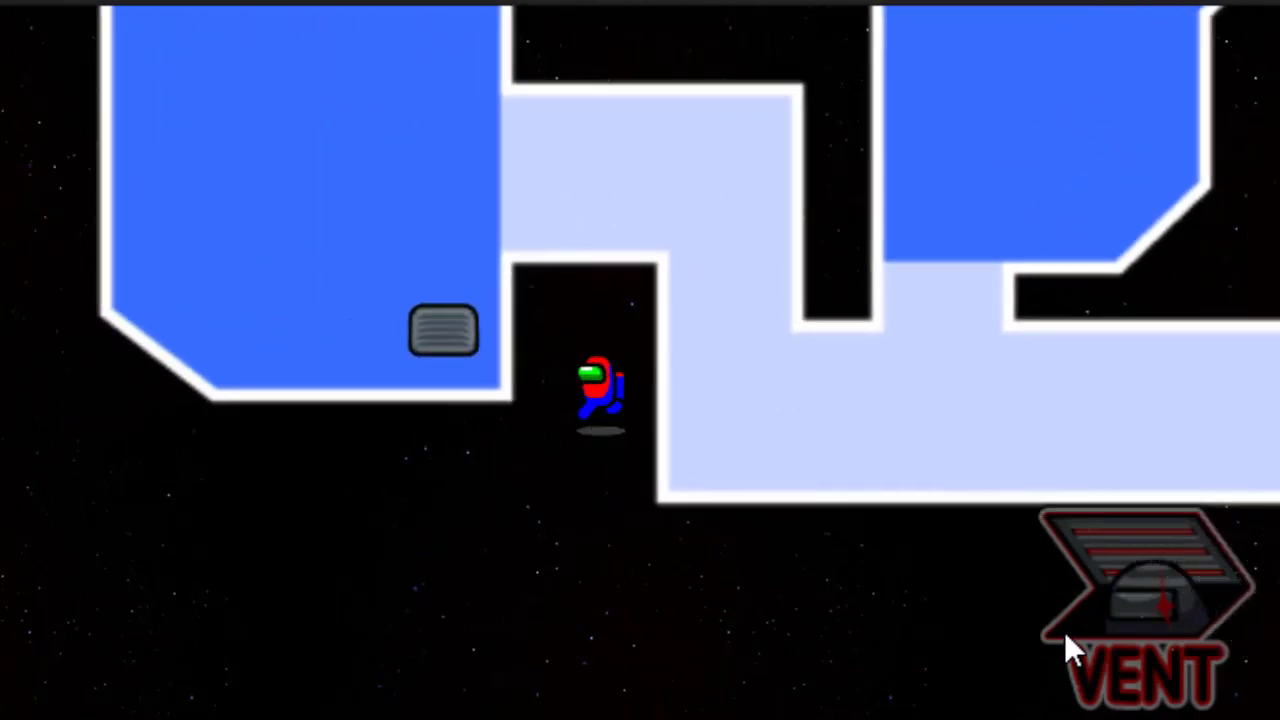
- Try venting with the VENT button while the player stands near a vent
{"action": "left_click", "coordinate": [1140, 600]}
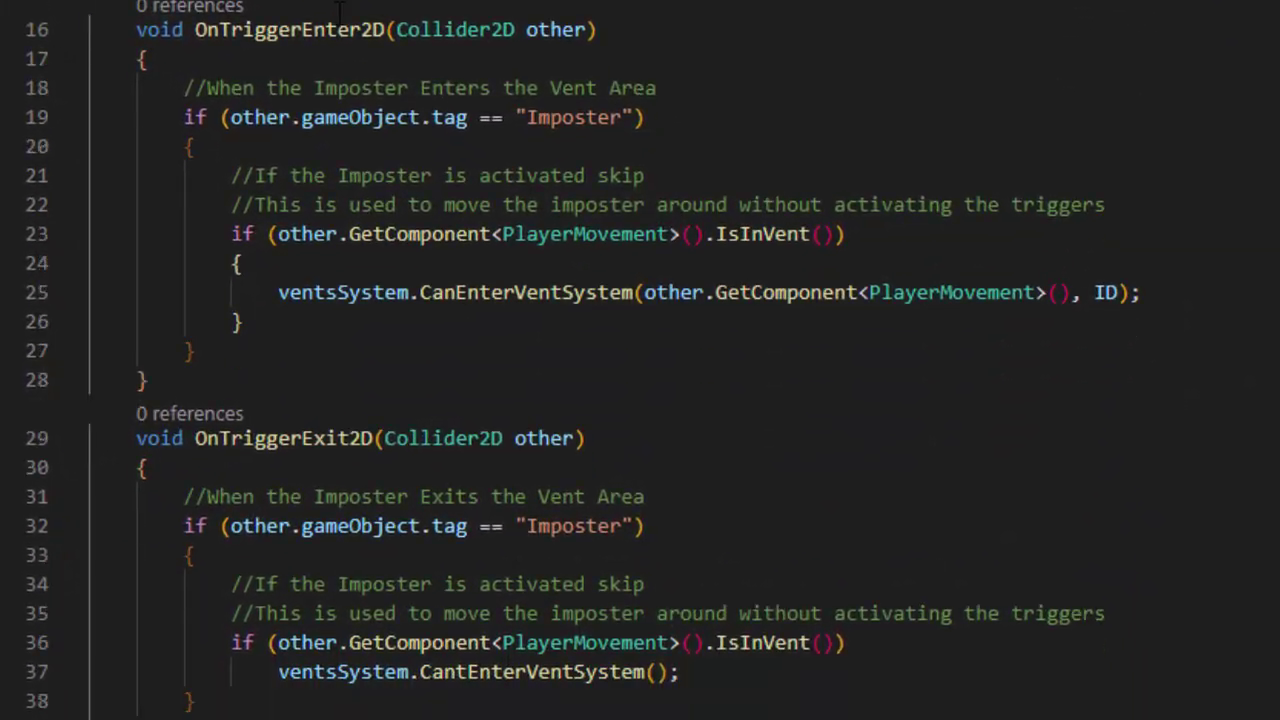
- Bring up Vent.cs showing its OnTriggerEnter2D and OnTriggerExit2D handlers
{"action": "double_click", "coordinate": [288, 29]}
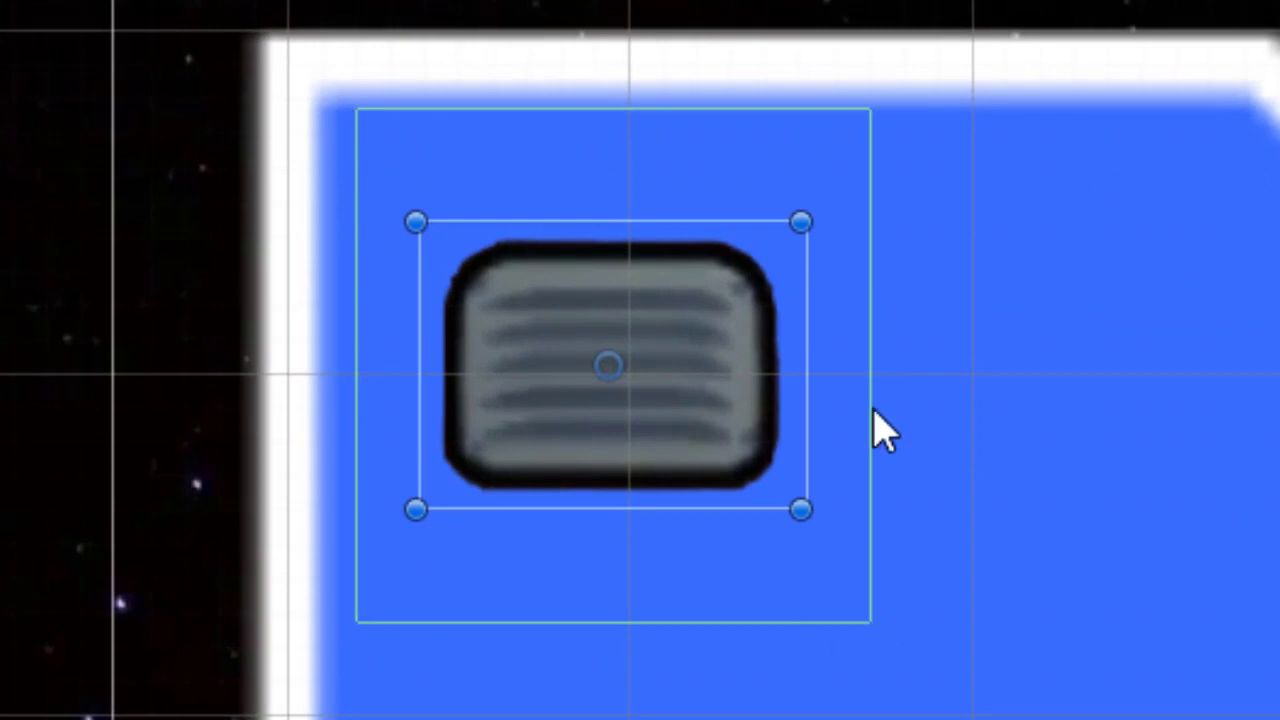
{"action": "mouse_move", "coordinate": [890, 660]}
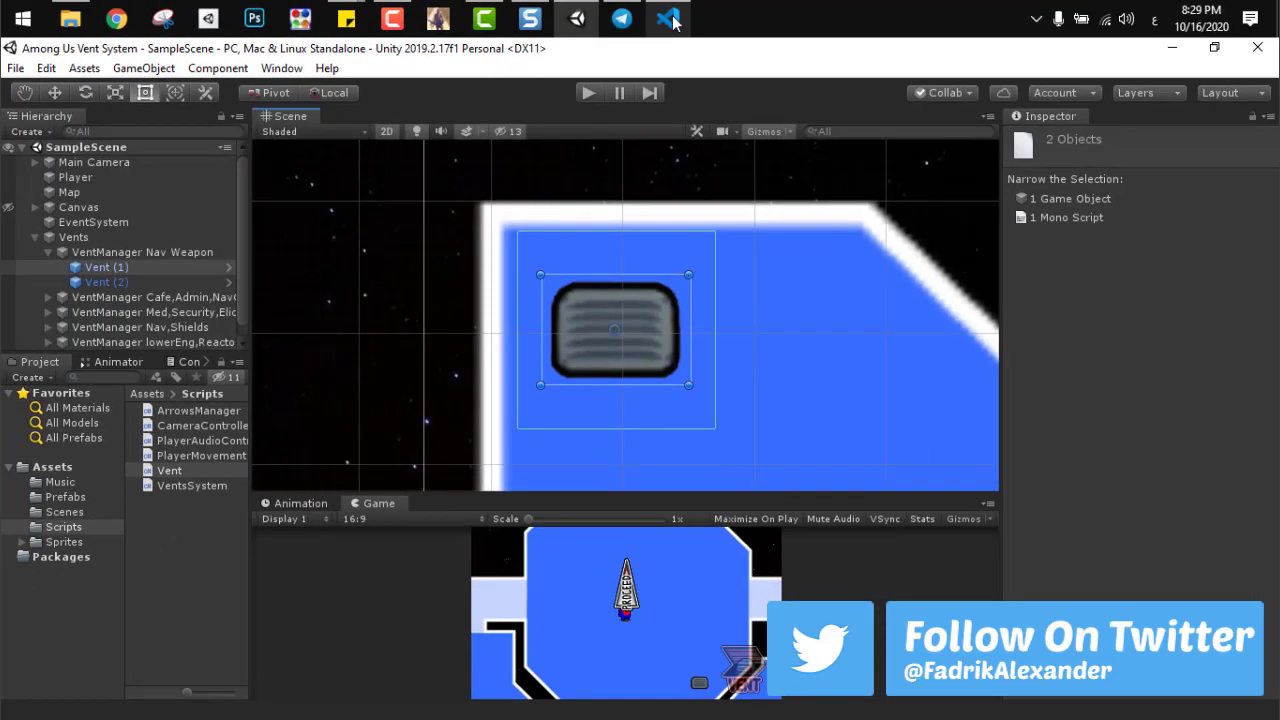
- Leave the Nav Weapon vents in Unity and switch to Visual Studio Code
{"action": "left_click", "coordinate": [668, 18]}
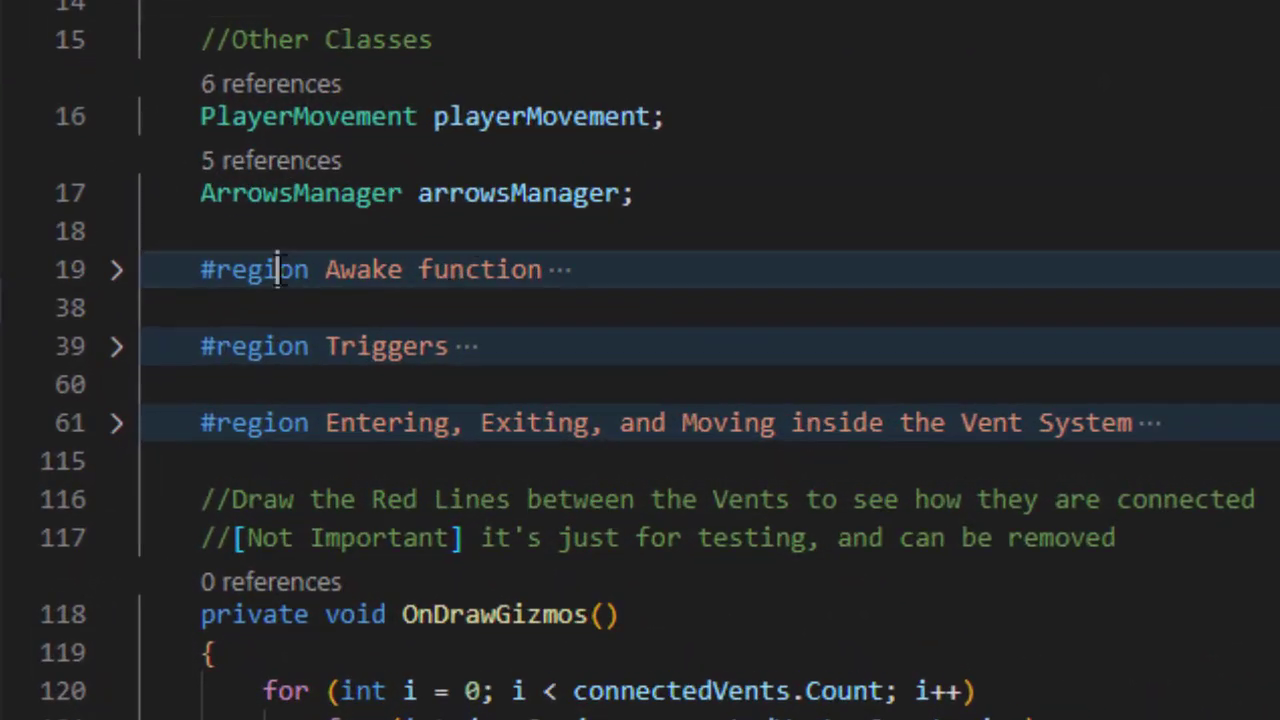
- Expand the Awake region and scroll through Awake and SetupVents
{"action": "left_click", "coordinate": [116, 270]}
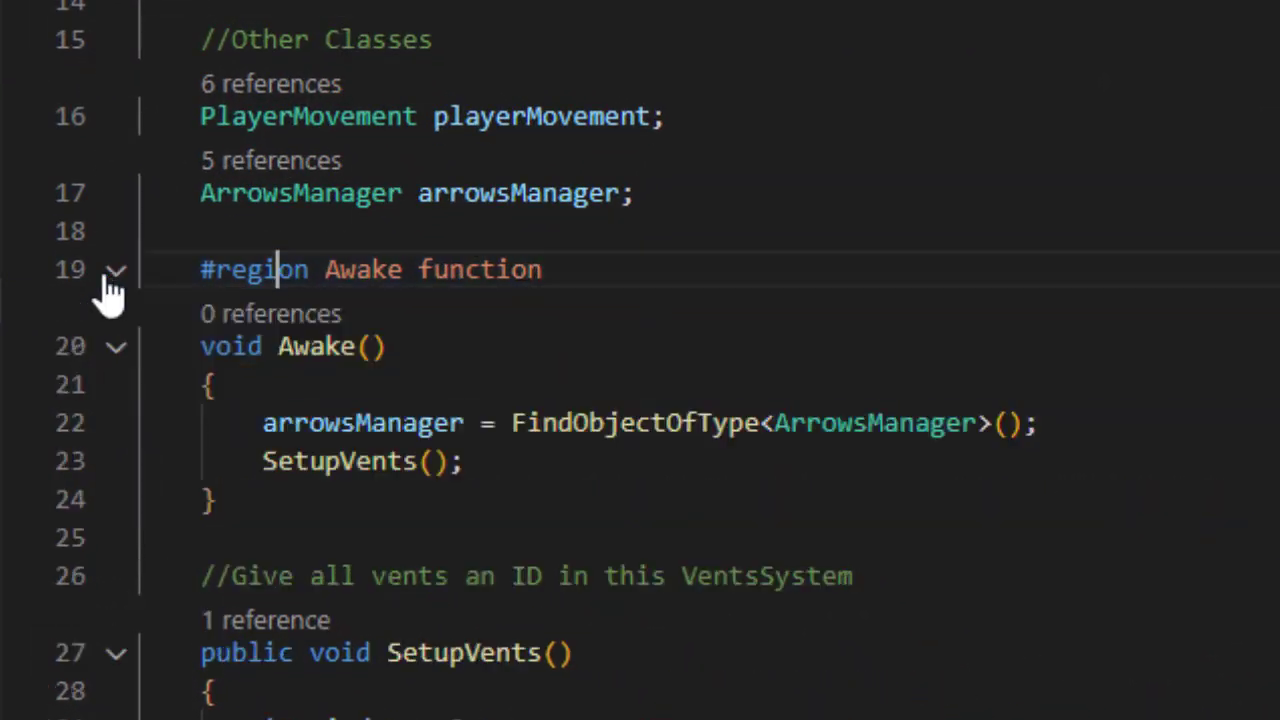
{"action": "scroll", "scroll_direction": "down", "scroll_amount": 3}
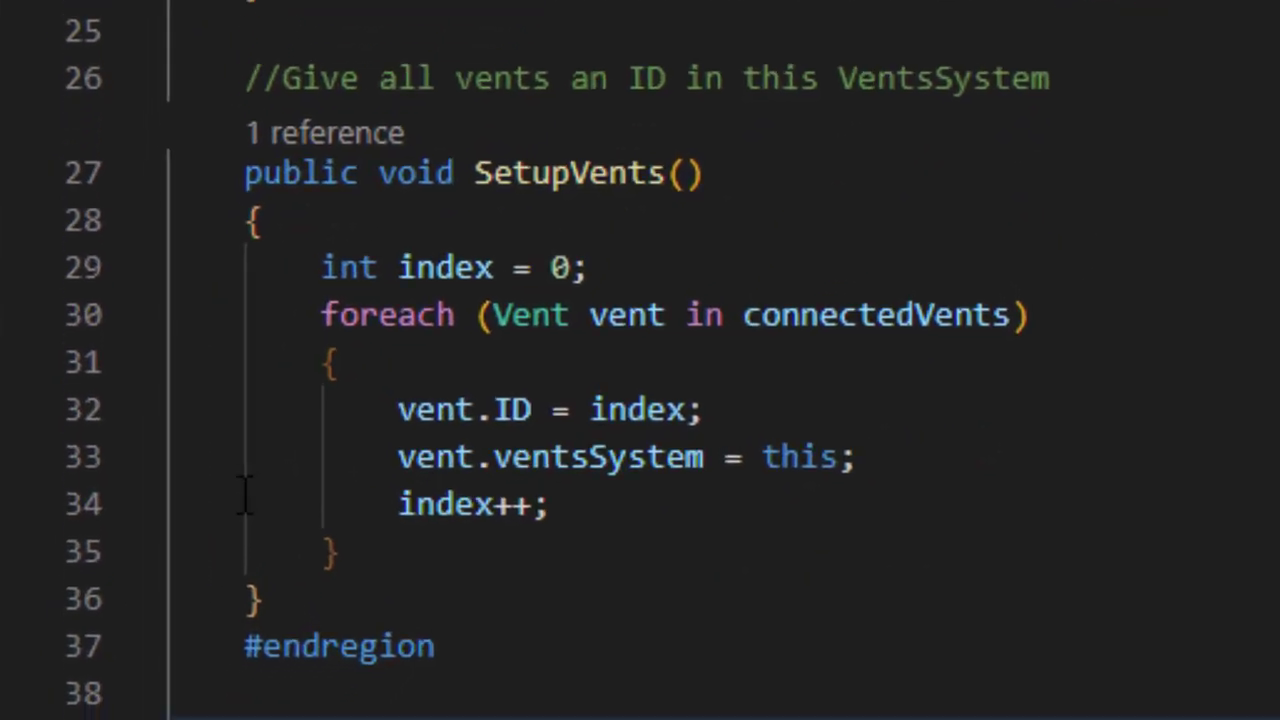
{"action": "scroll", "scroll_direction": "down", "scroll_amount": 3}
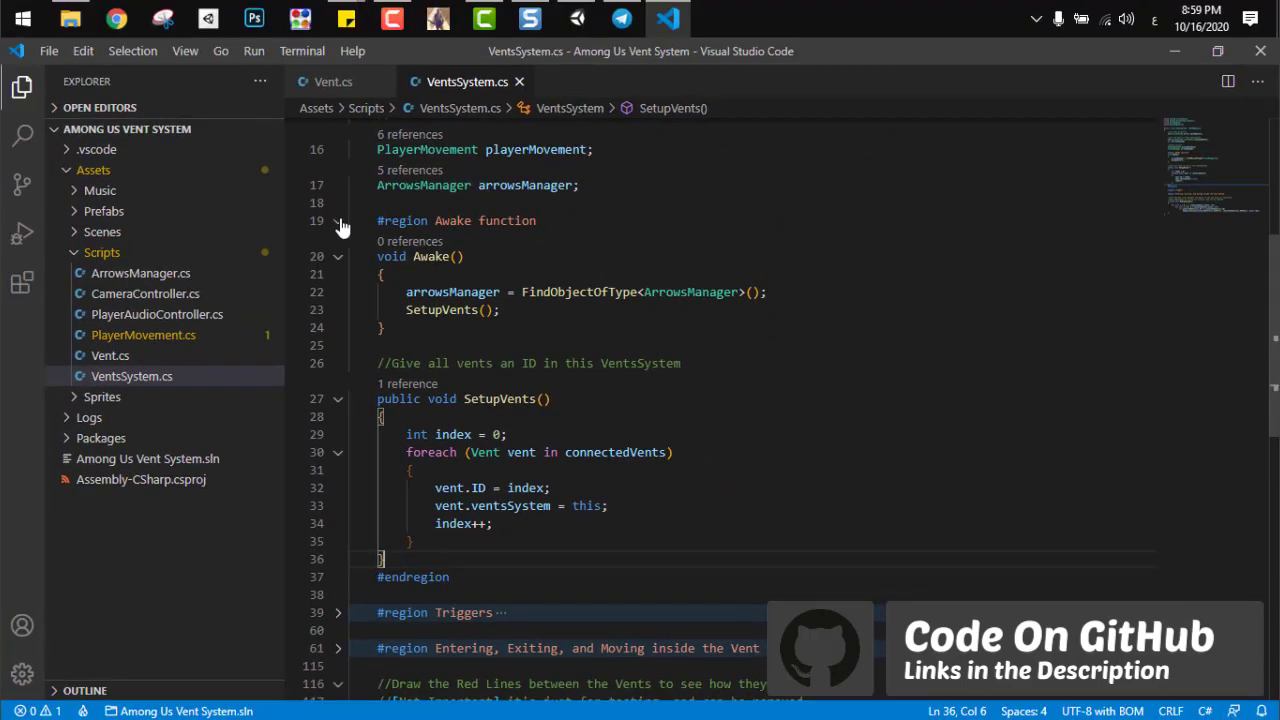
- Collapse Awake and highlight the button-enabling and button-disabling lines in CanEnterVentSystem and CantEnterVentSystem
{"action": "left_click", "coordinate": [338, 220]}
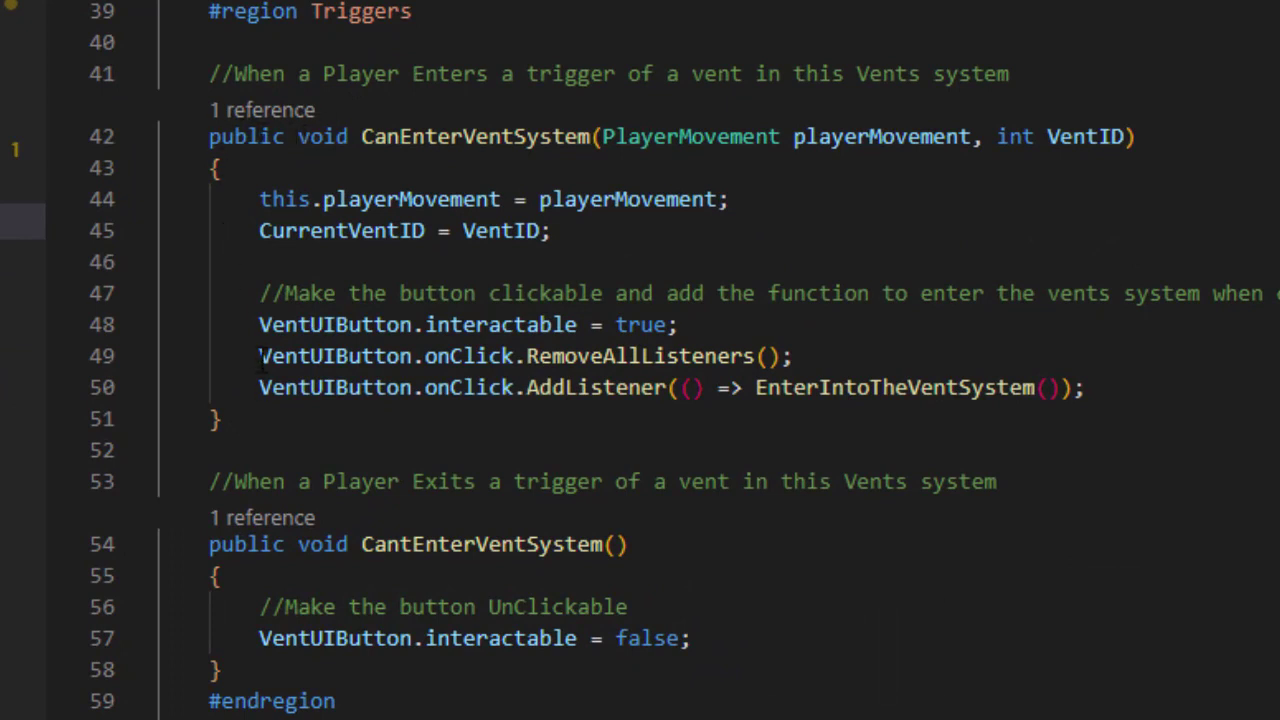
{"action": "left_click_drag", "start_coordinate": [258, 324], "coordinate": [1025, 388]}
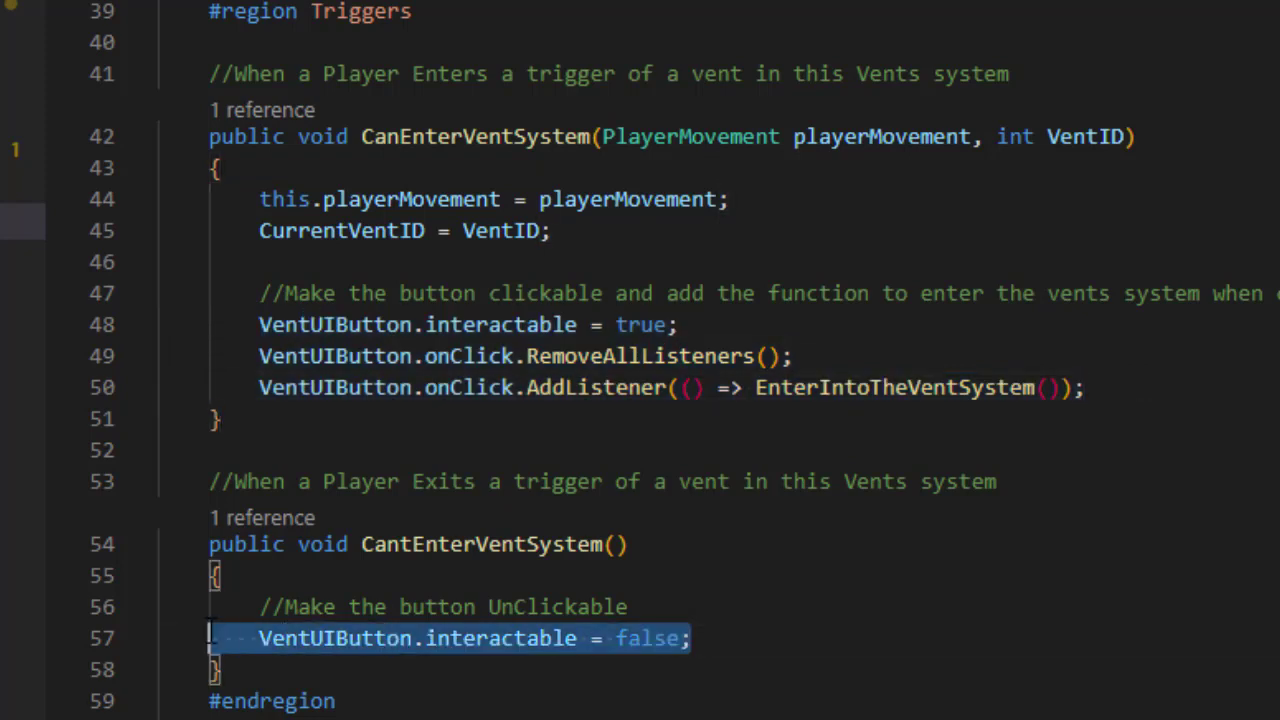
{"action": "double_click", "coordinate": [475, 136]}
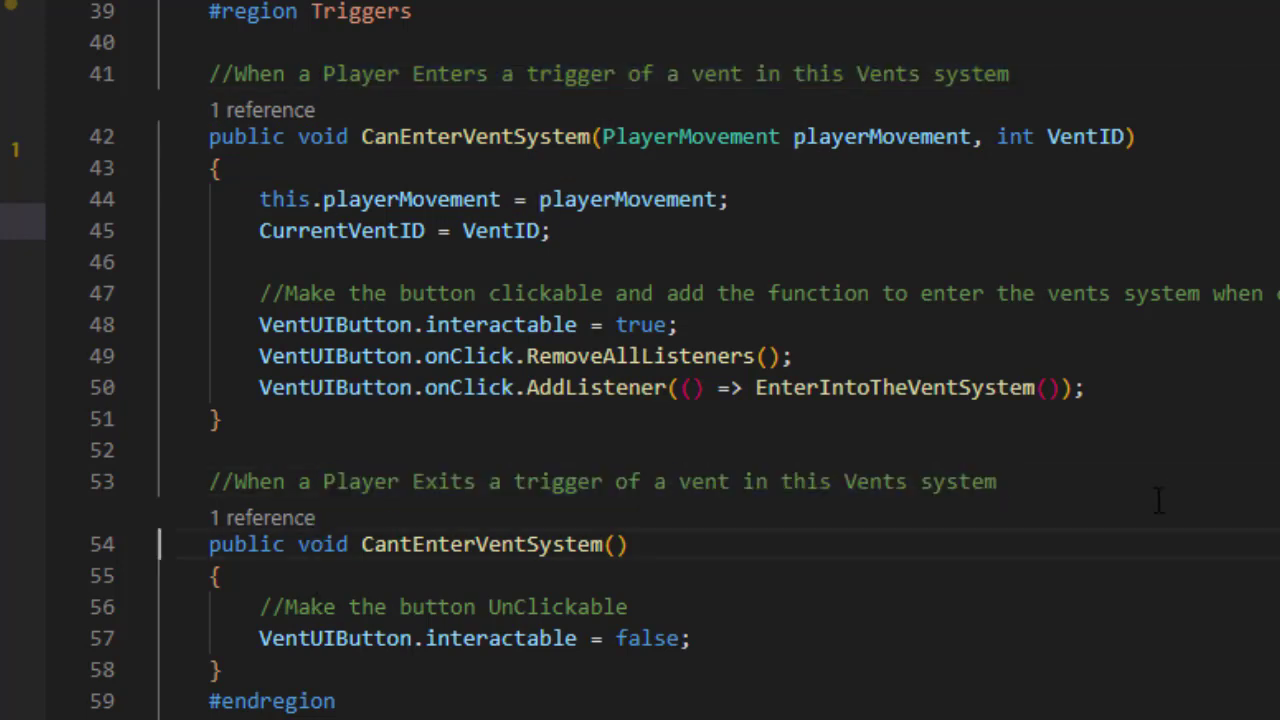
{"action": "mouse_move", "coordinate": [1165, 500]}
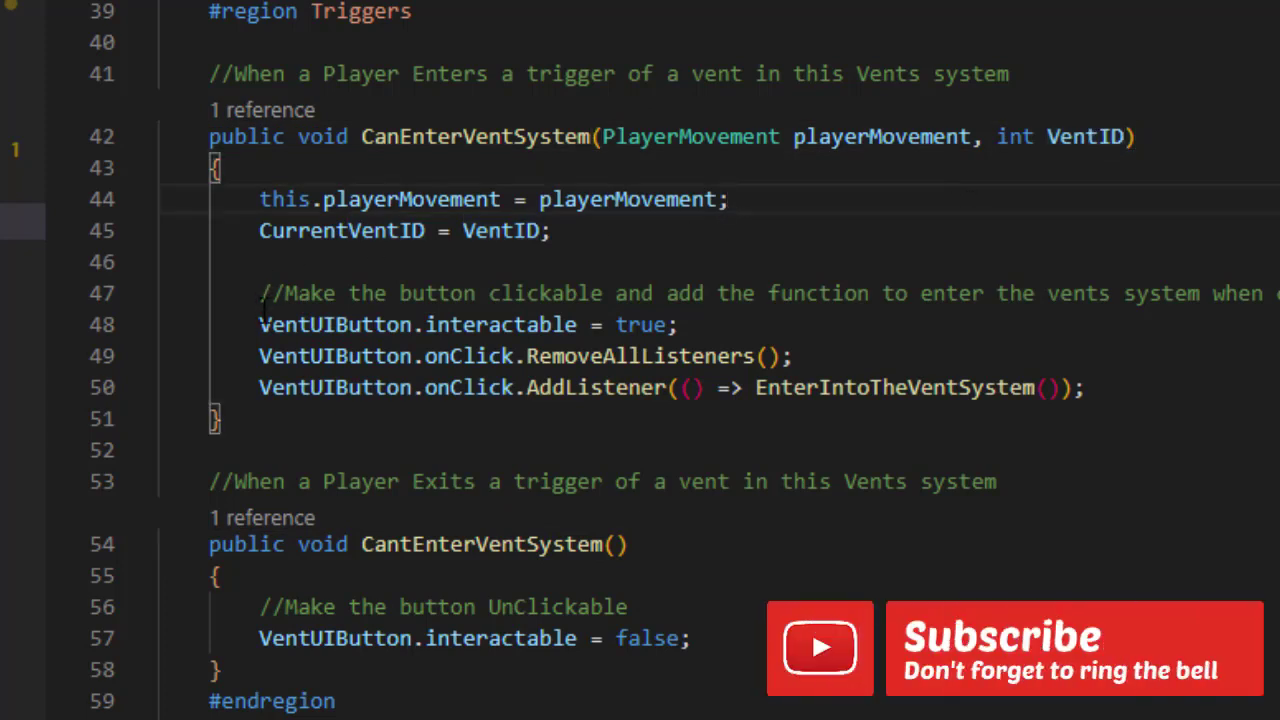
{"action": "left_click_drag", "start_coordinate": [258, 324], "coordinate": [790, 356]}
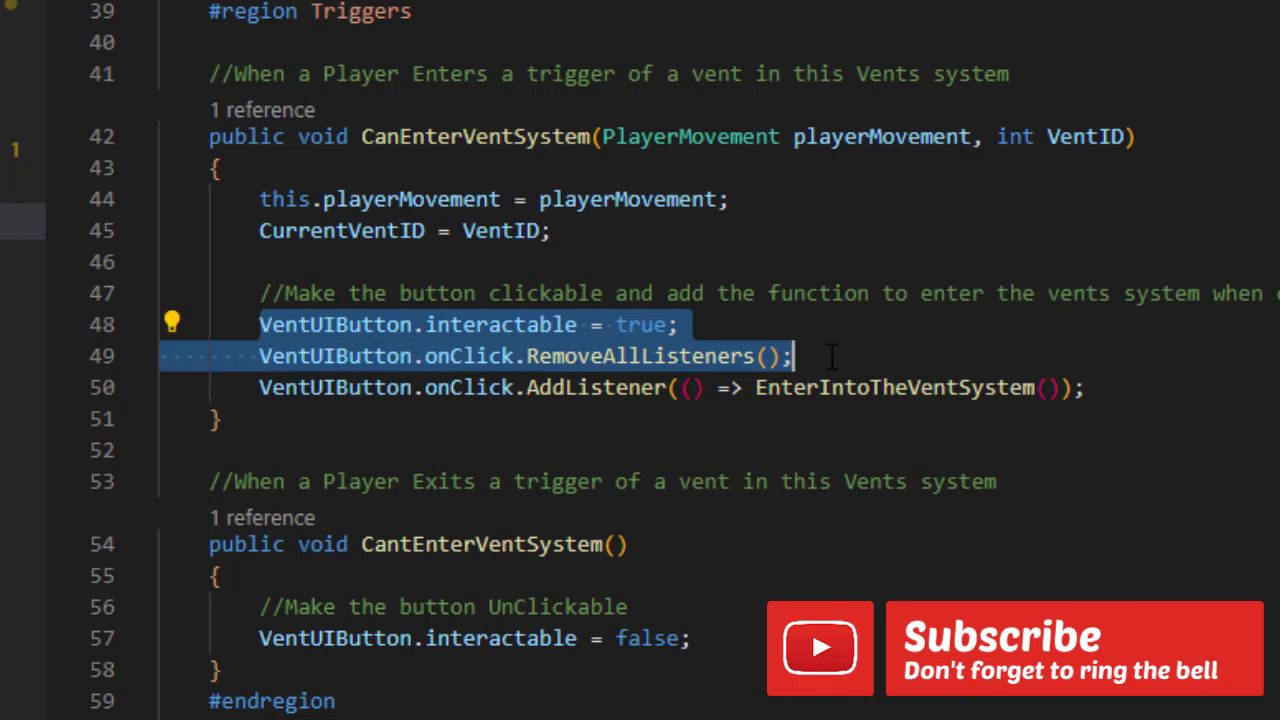
{"action": "left_click", "coordinate": [1085, 388]}
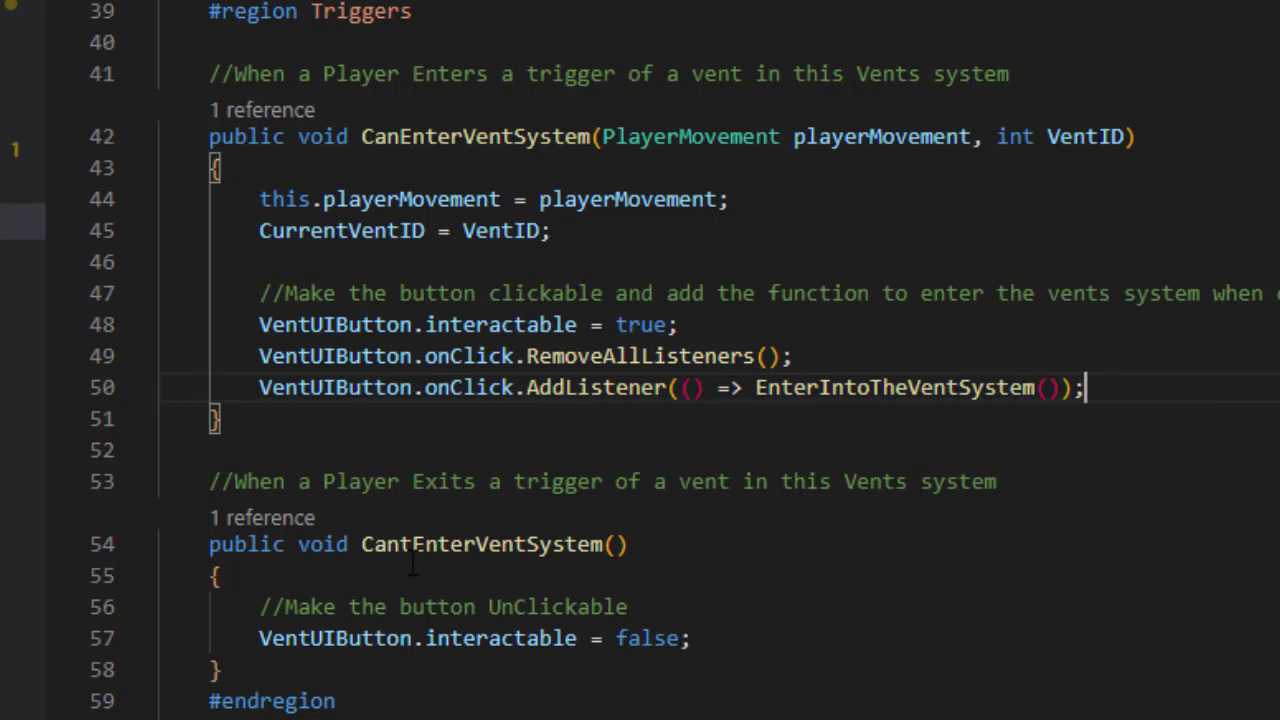
{"action": "mouse_move", "coordinate": [379, 682]}
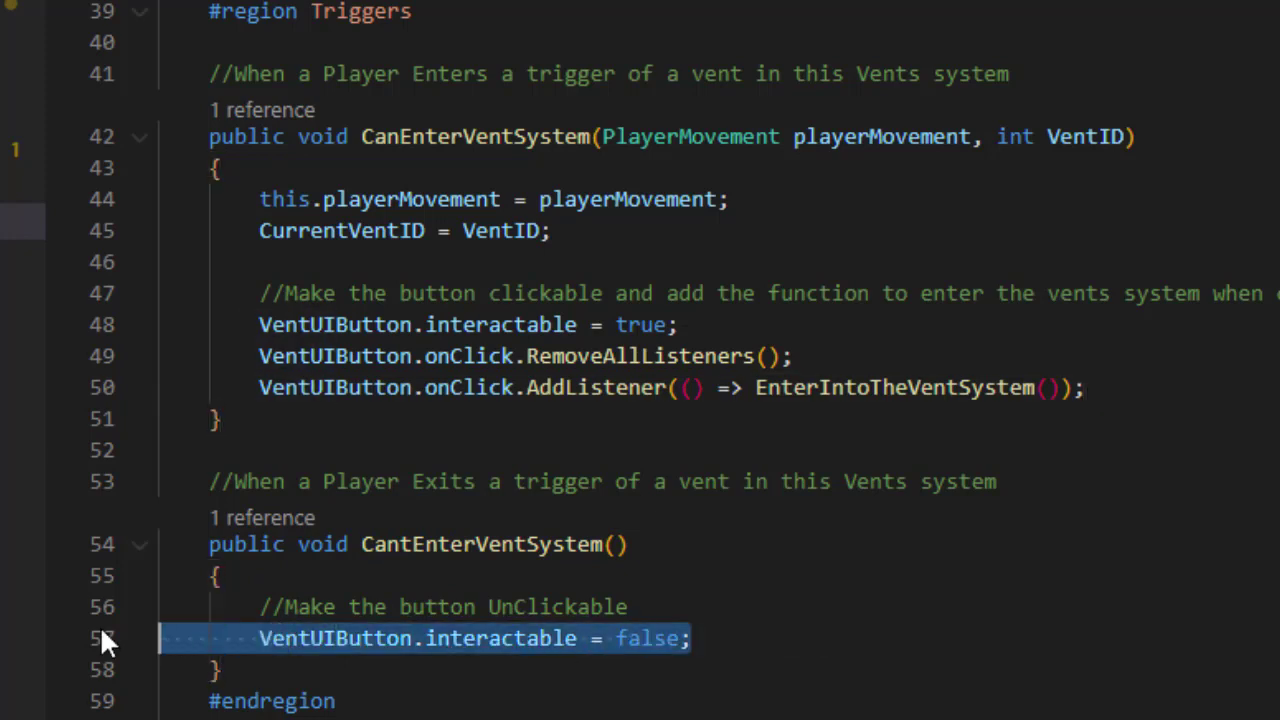
{"action": "left_click", "coordinate": [628, 607]}
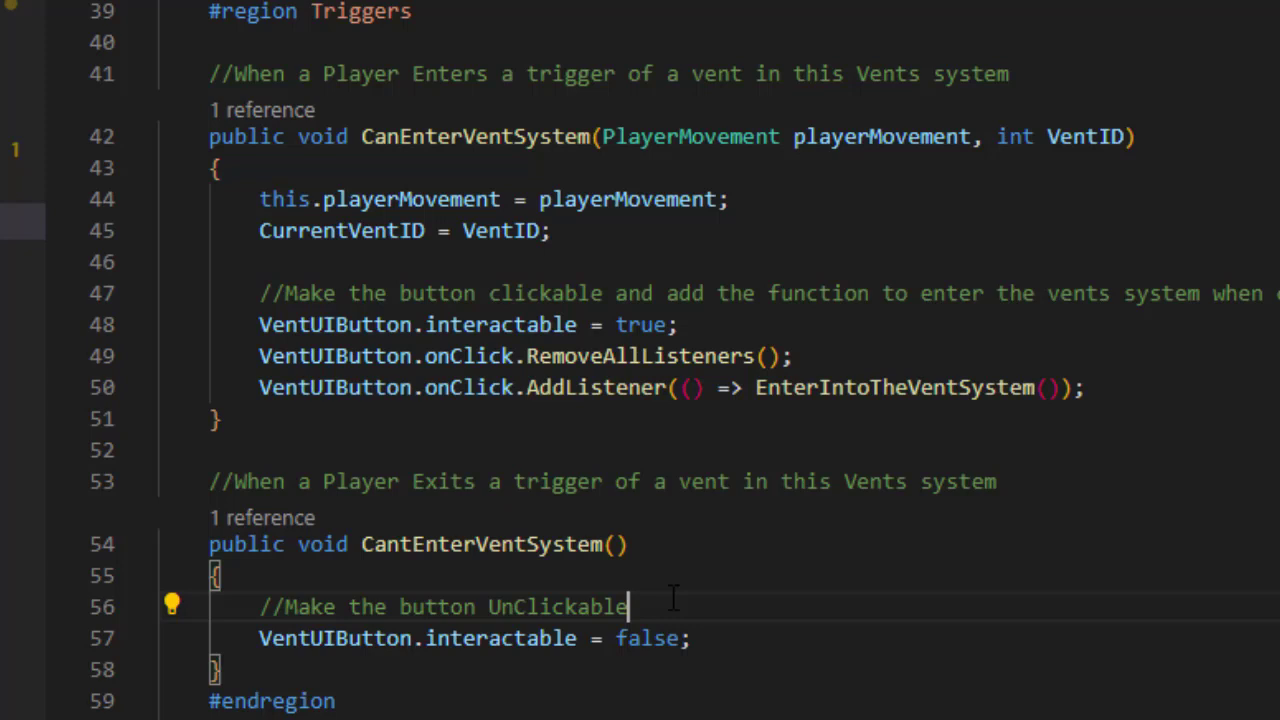
{"action": "mouse_move", "coordinate": [943, 648]}
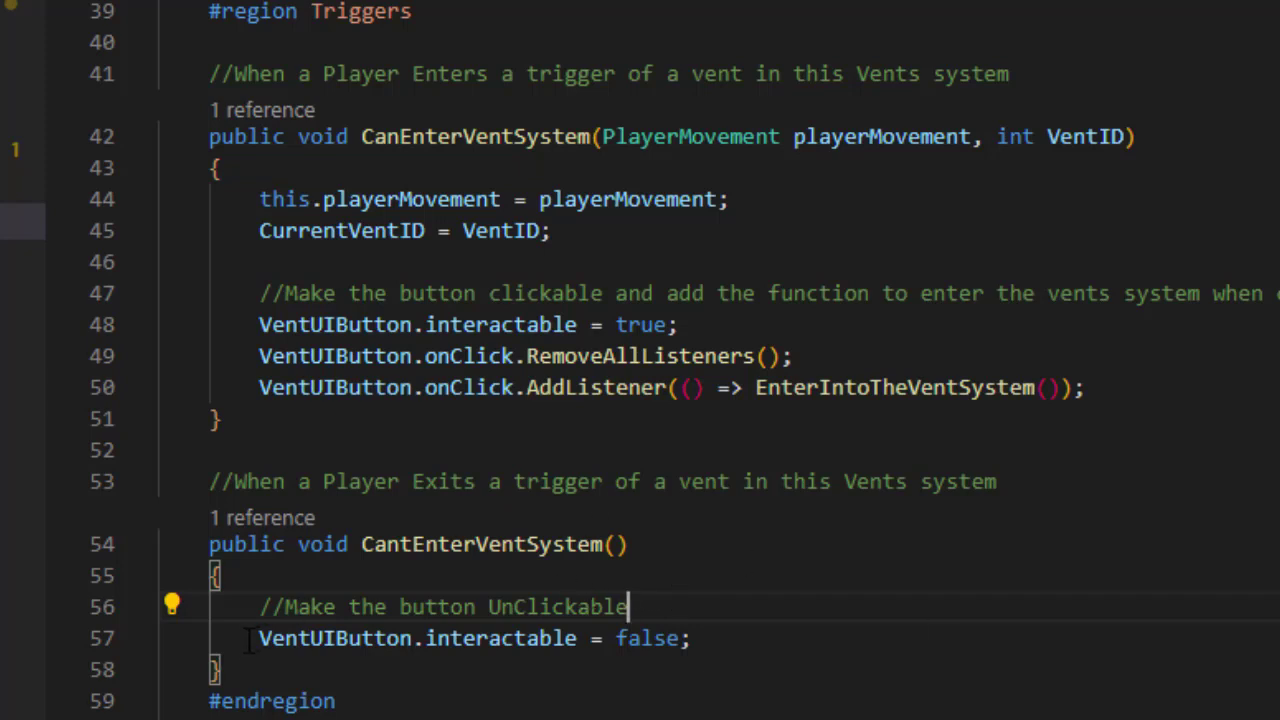
{"action": "mouse_move", "coordinate": [625, 437]}
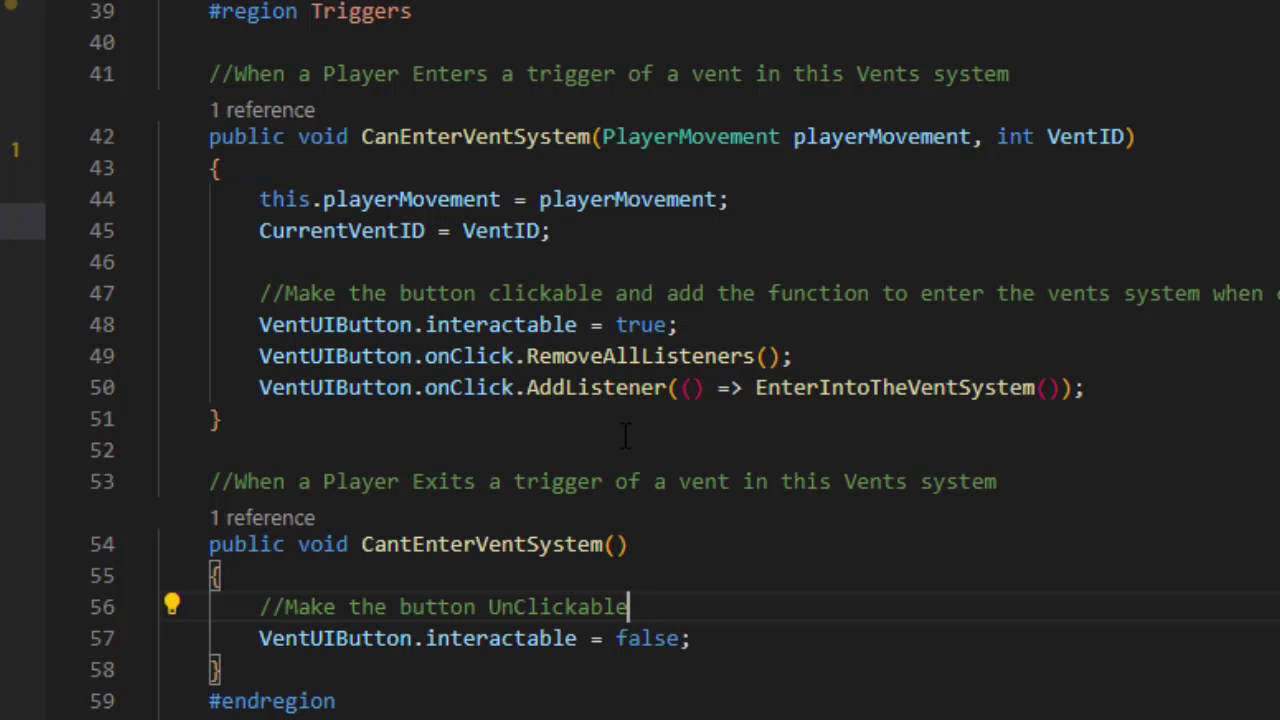
- Expand the entering/exiting region and highlight the listener swap in EnterIntoTheVentSystem
{"action": "left_click", "coordinate": [140, 11]}
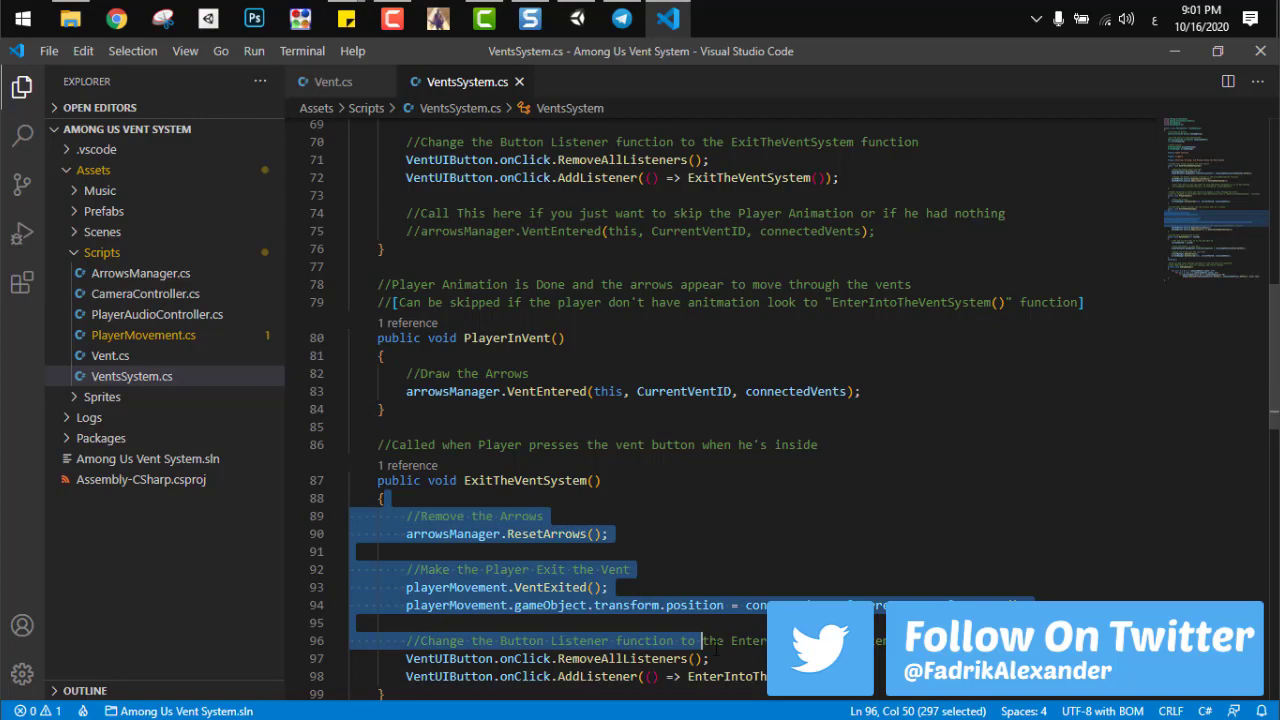
{"action": "scroll", "scroll_direction": "down", "scroll_amount": 3}
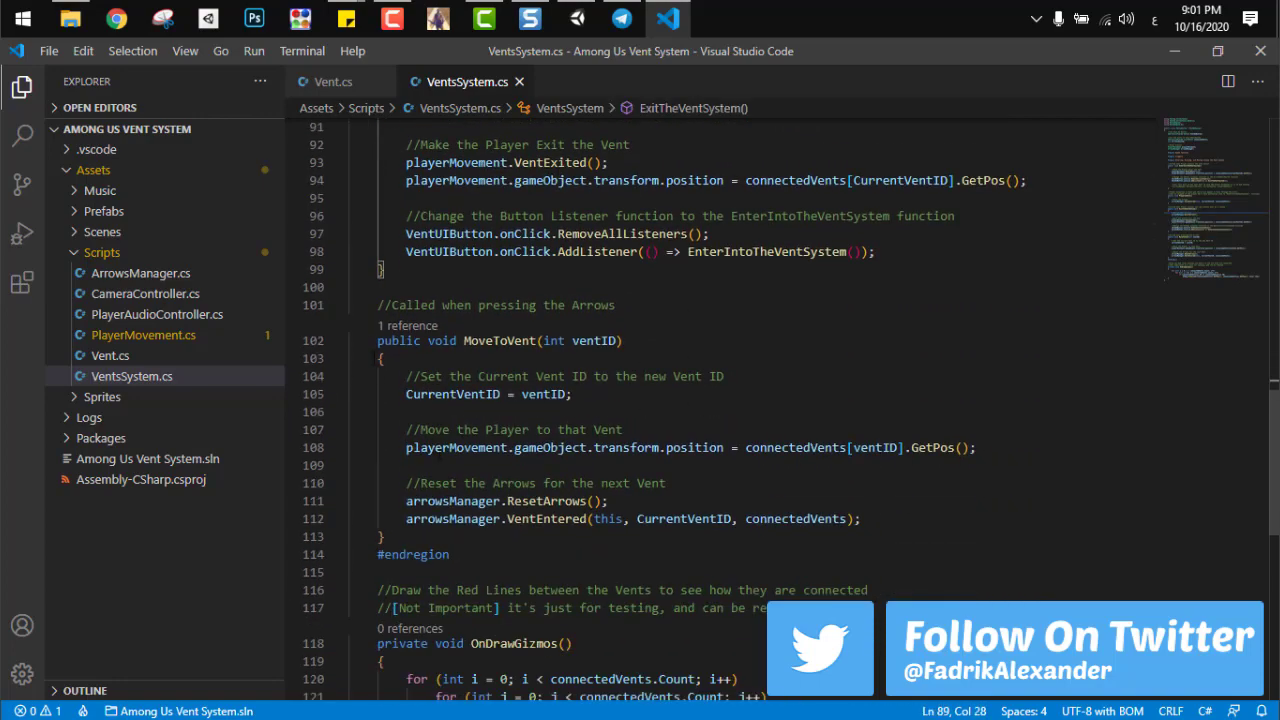
{"action": "scroll", "scroll_direction": "up", "scroll_amount": 3}
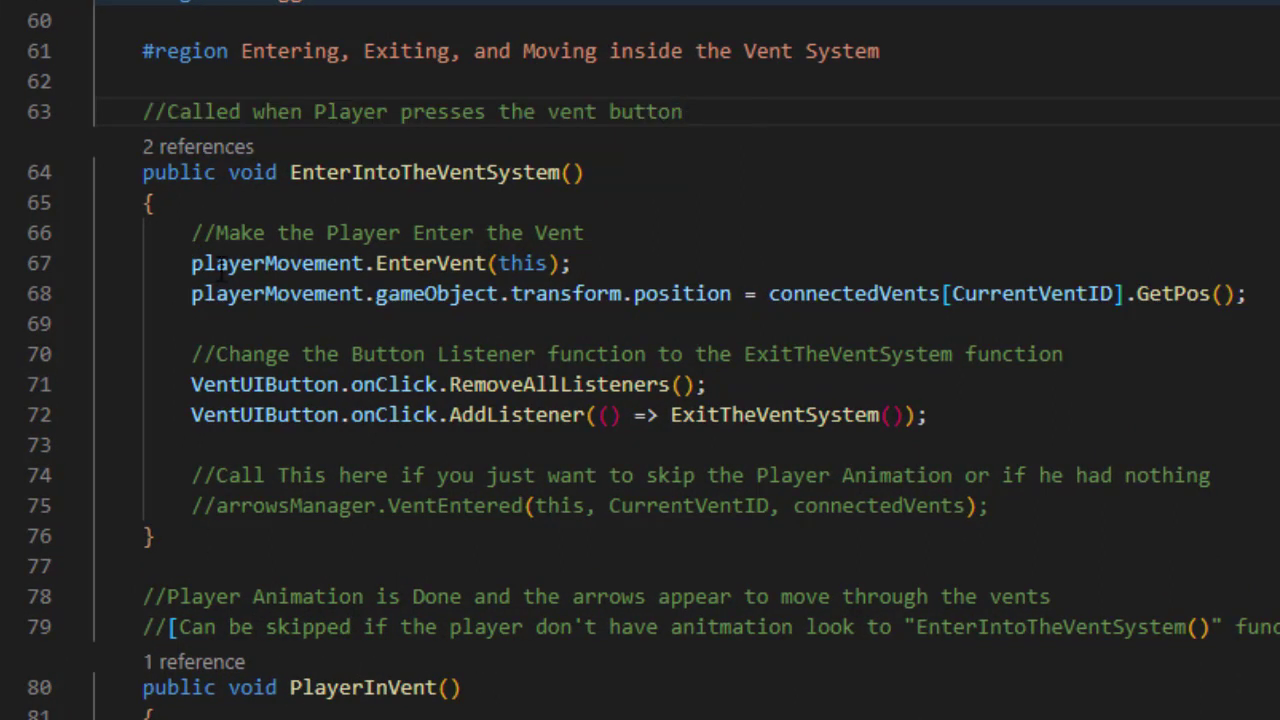
{"action": "left_click", "coordinate": [1246, 293]}
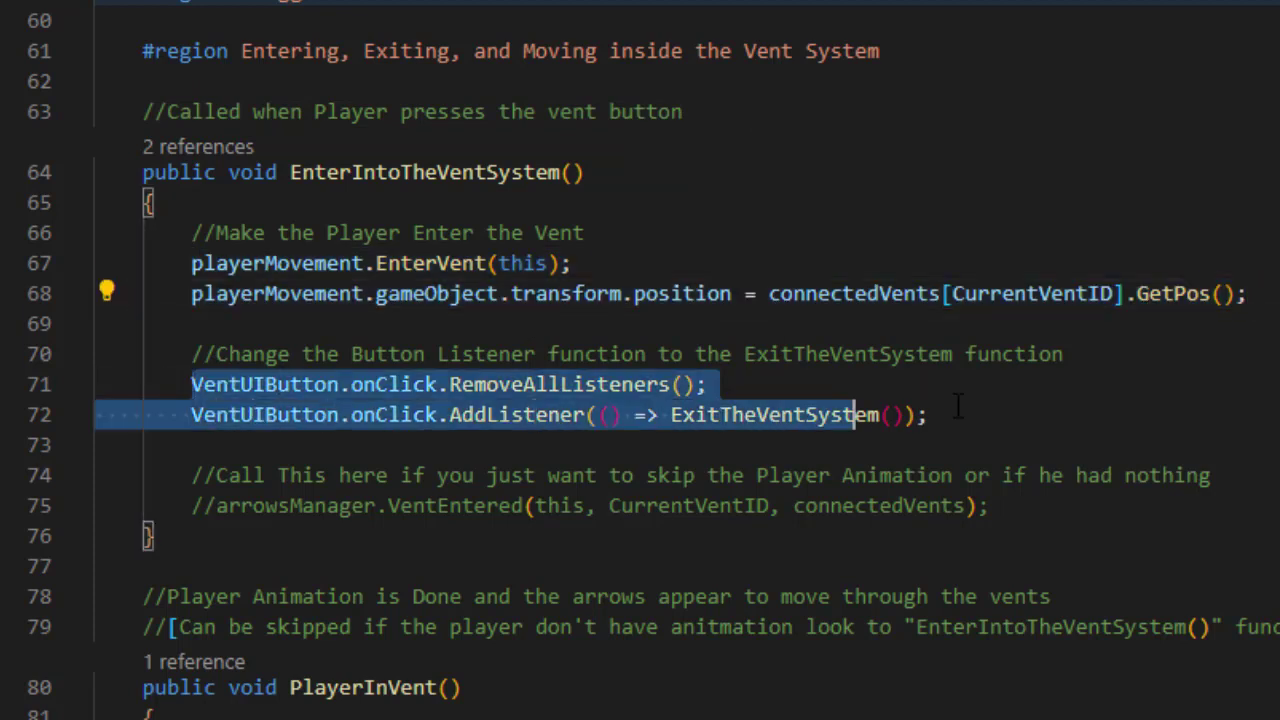
{"action": "left_click", "coordinate": [925, 415]}
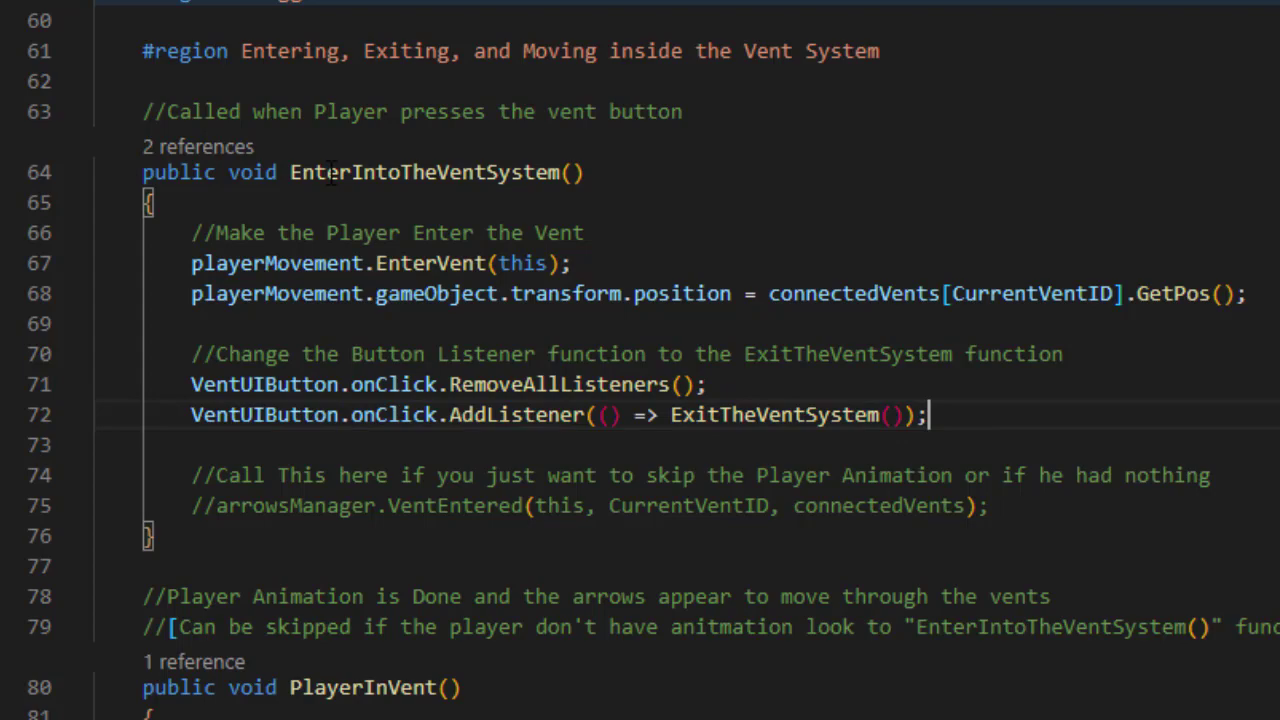
{"action": "double_click", "coordinate": [775, 415]}
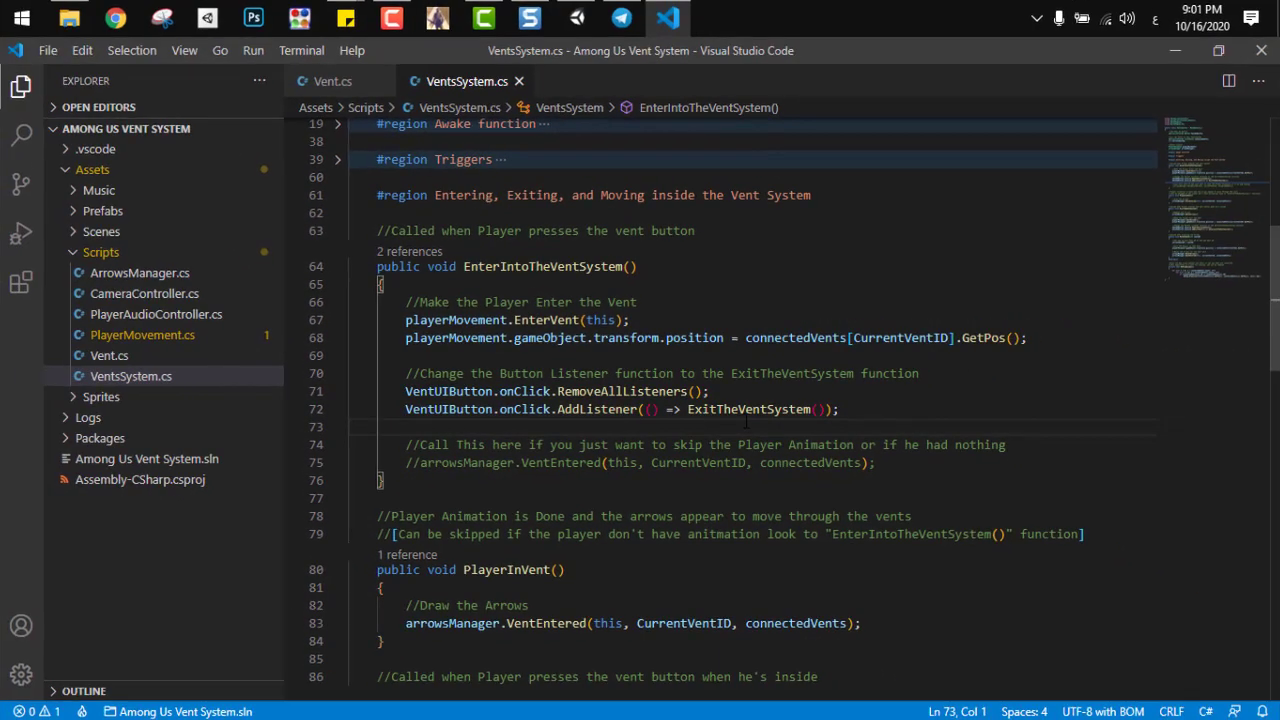
- Show ExitTheVentSystem re-adding the EnterIntoTheVentSystem listener to the vent button
{"action": "scroll", "scroll_direction": "down", "scroll_amount": 3}
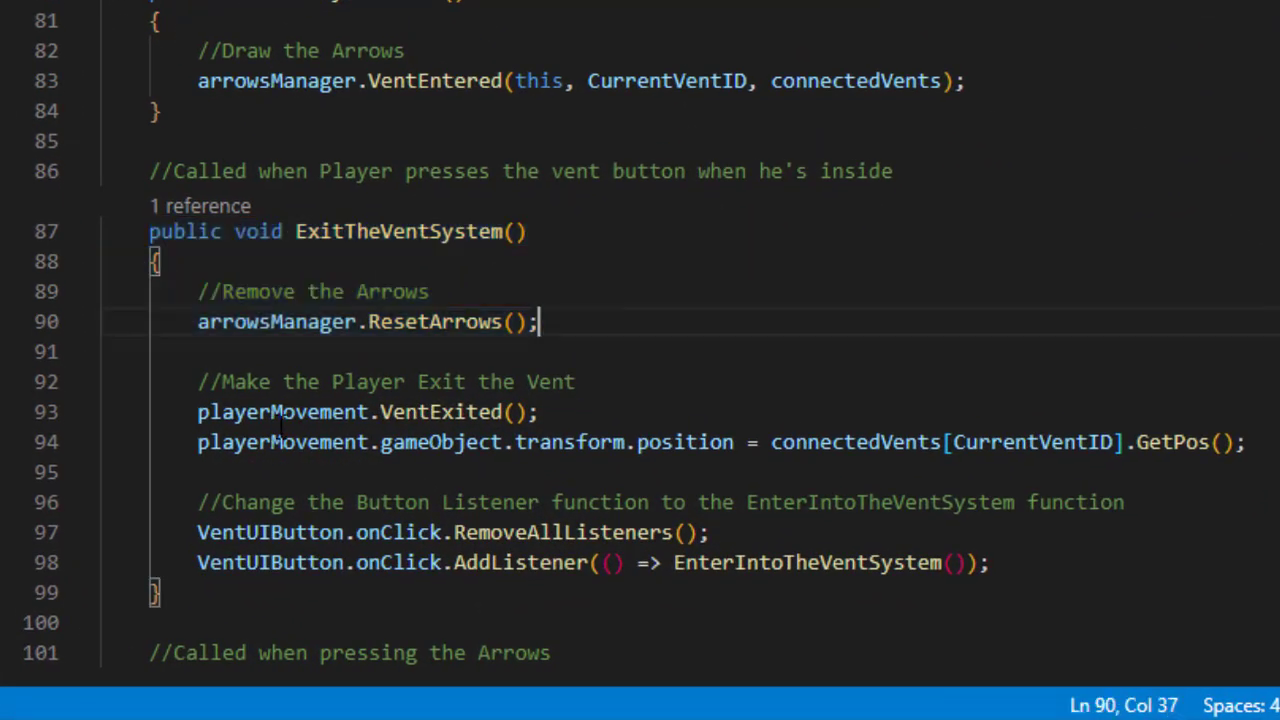
{"action": "left_click", "coordinate": [155, 471]}
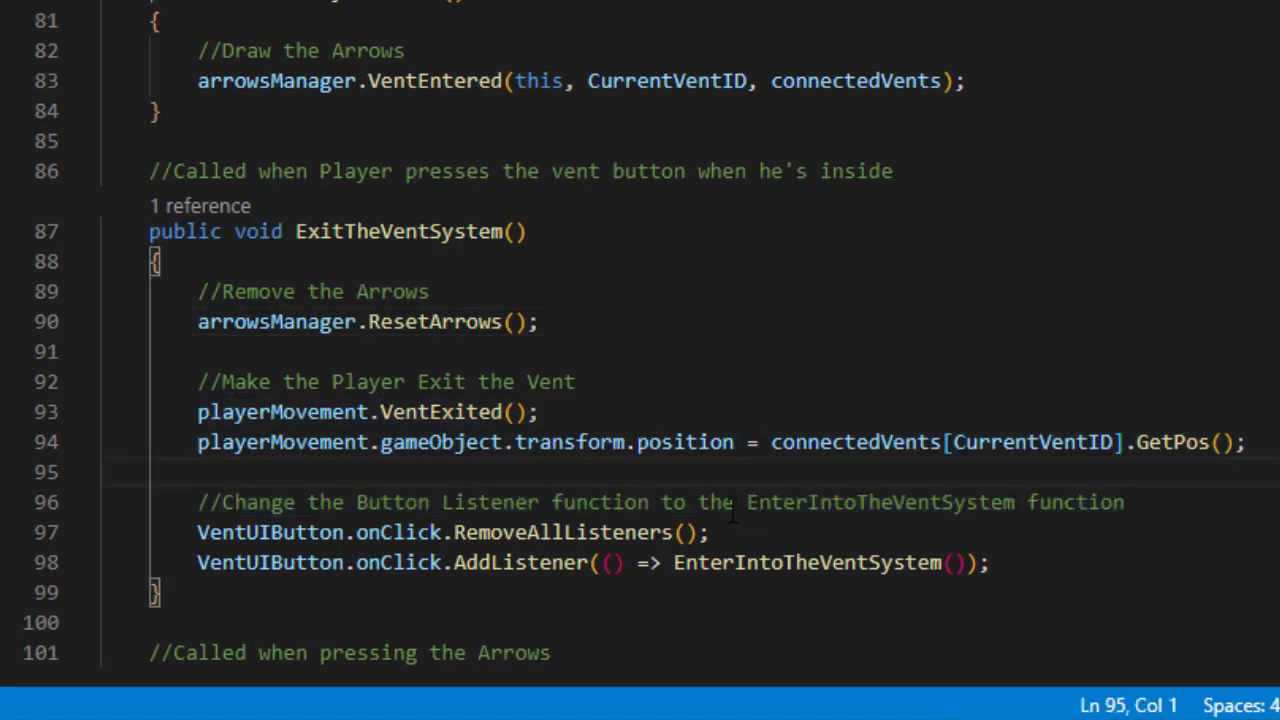
{"action": "left_click", "coordinate": [198, 562]}
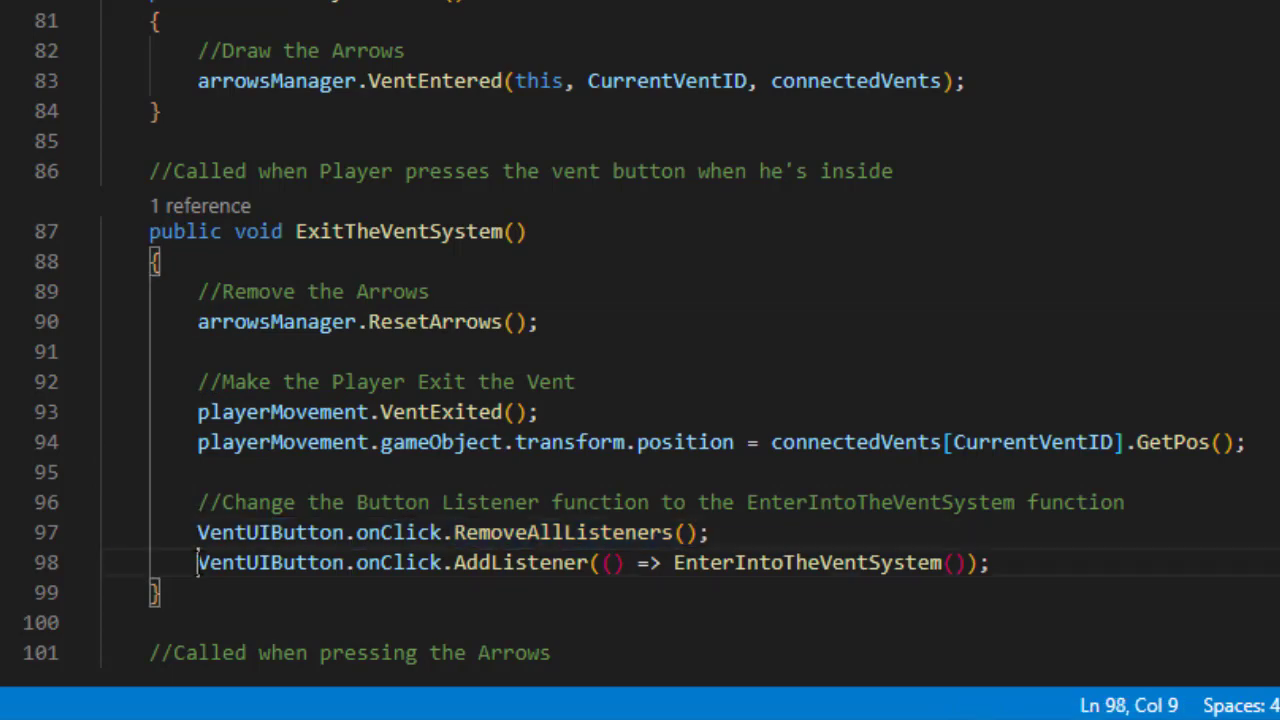
{"action": "double_click", "coordinate": [805, 562]}
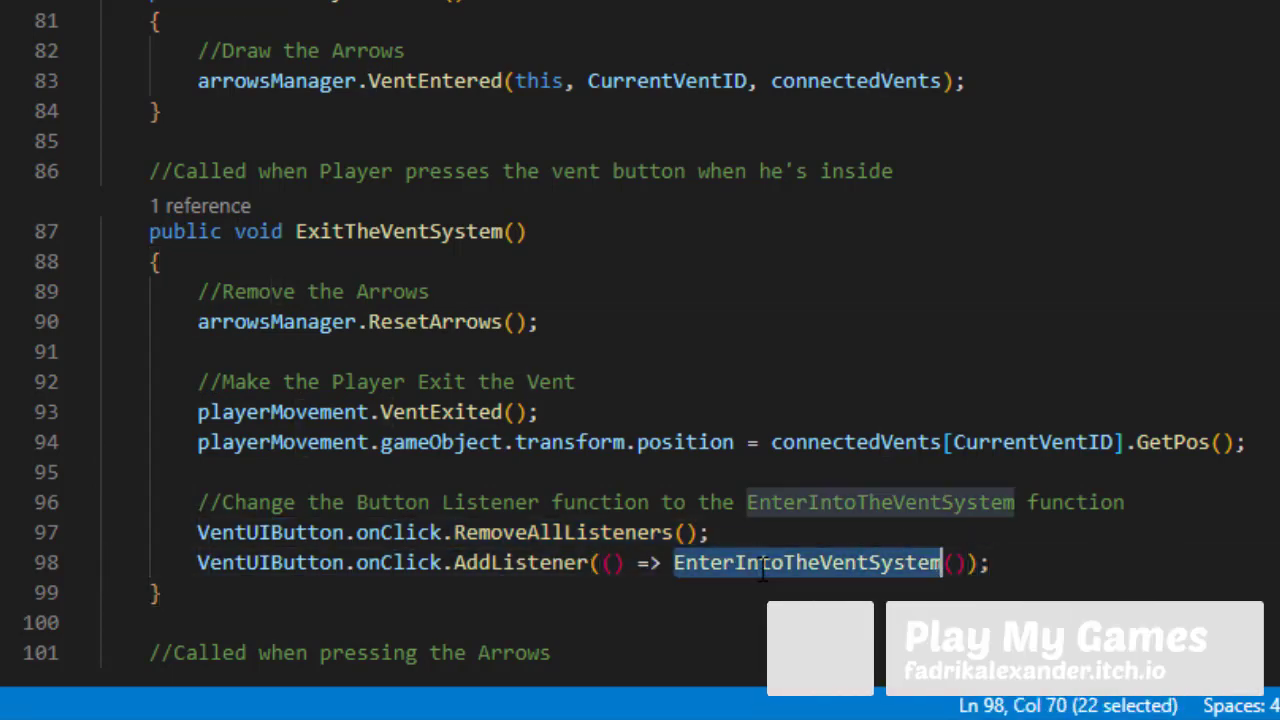
{"action": "scroll", "scroll_direction": "up", "scroll_amount": 3}
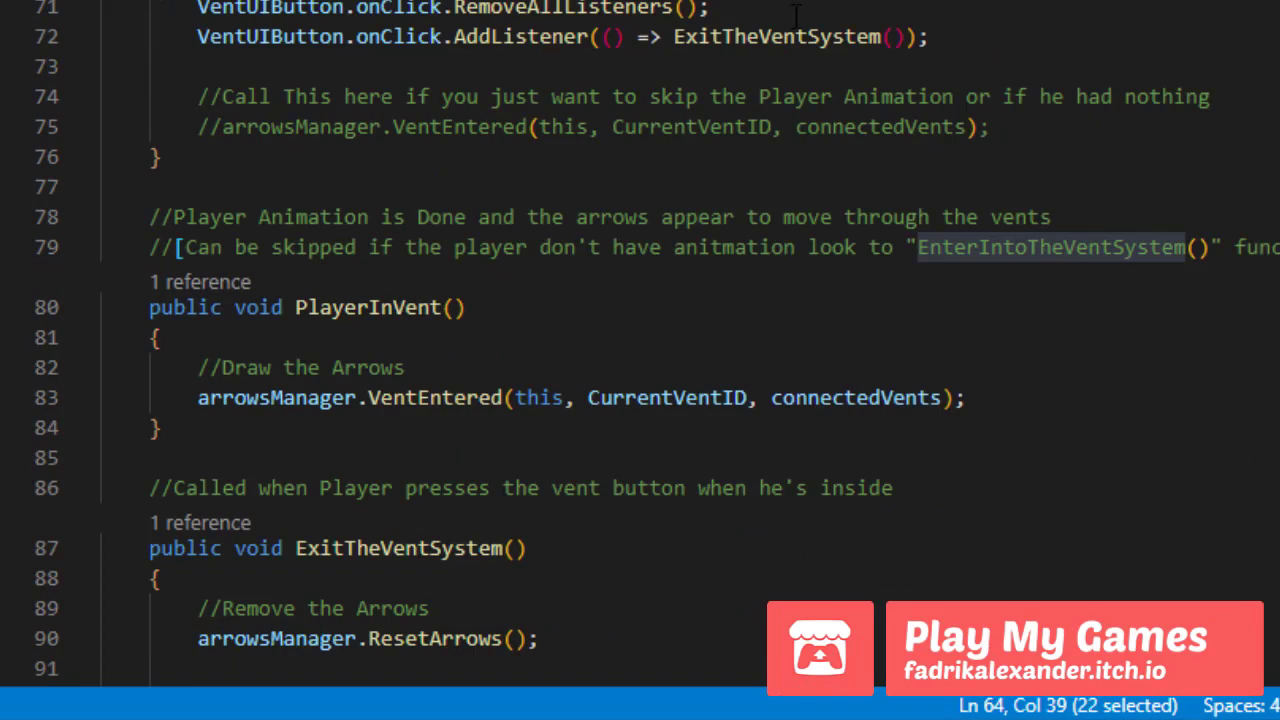
{"action": "mouse_move", "coordinate": [567, 451]}
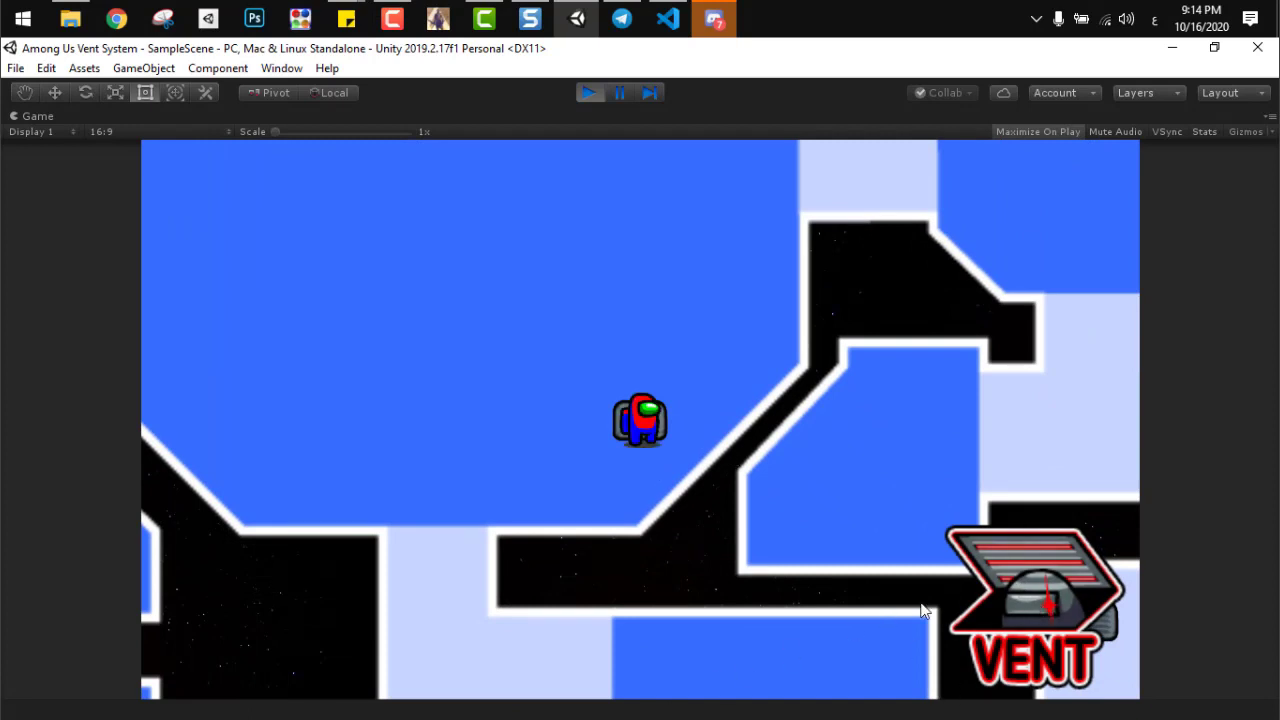
{"action": "mouse_move", "coordinate": [988, 620]}
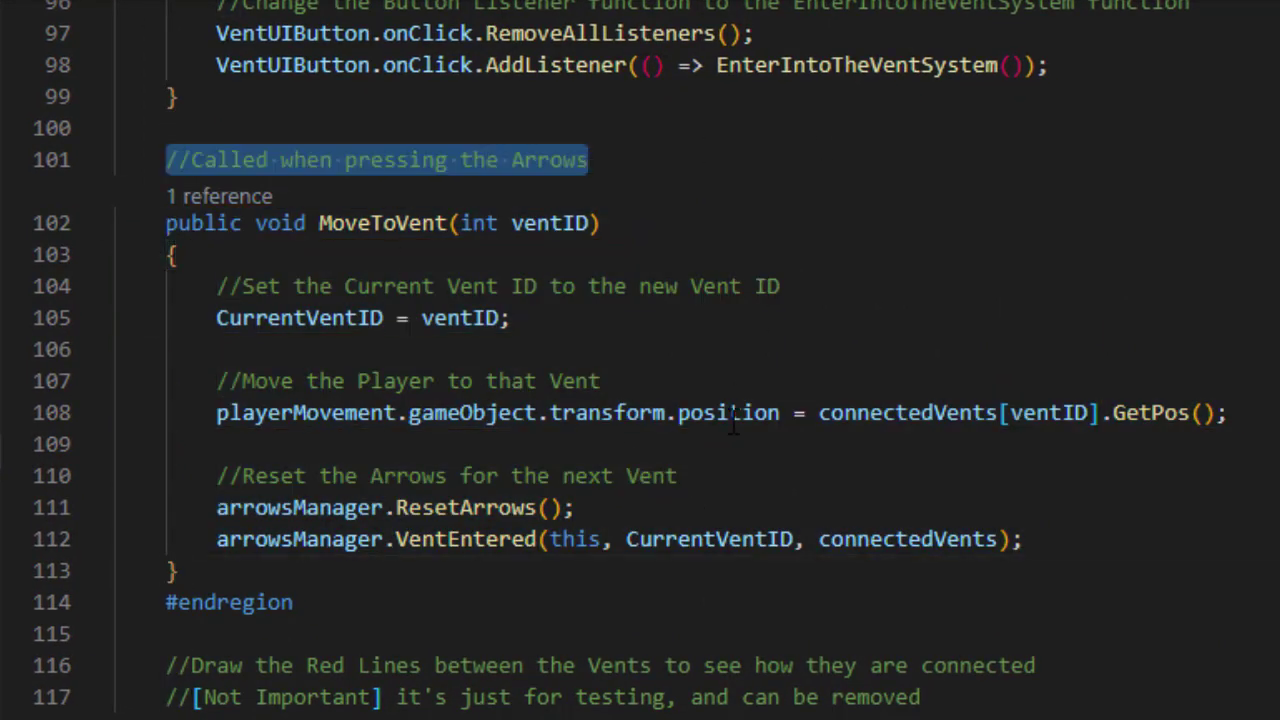
- Highlight the comment describing MoveToVent while explaining it
{"action": "double_click", "coordinate": [549, 160]}
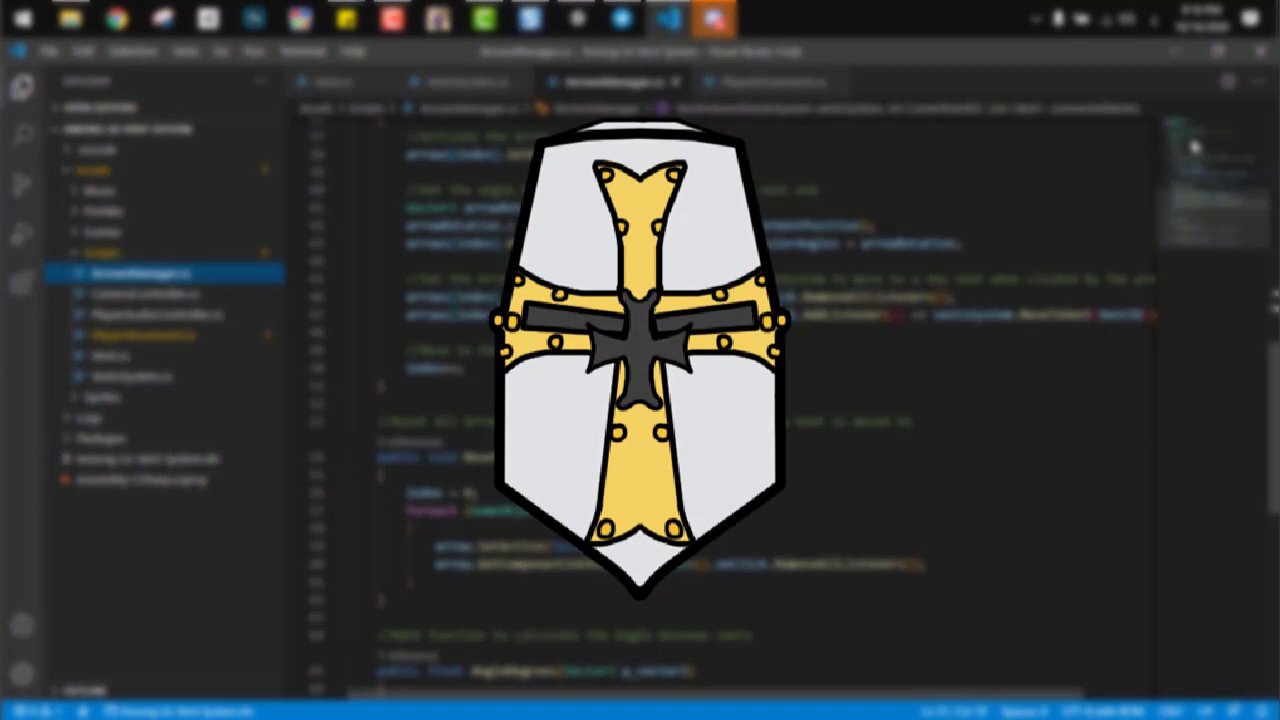
- Scroll to the top of ArrowsManager.cs
{"action": "scroll", "scroll_direction": "up", "scroll_amount": 3}
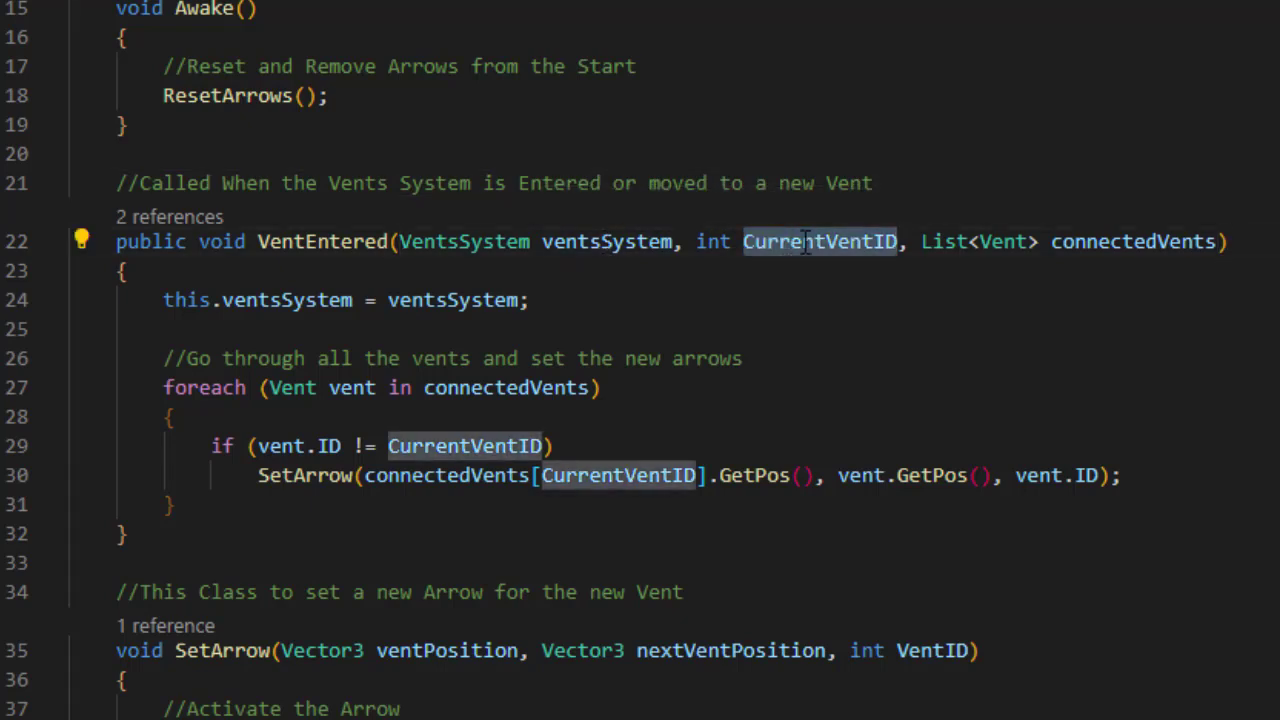
{"action": "mouse_move", "coordinate": [1100, 241]}
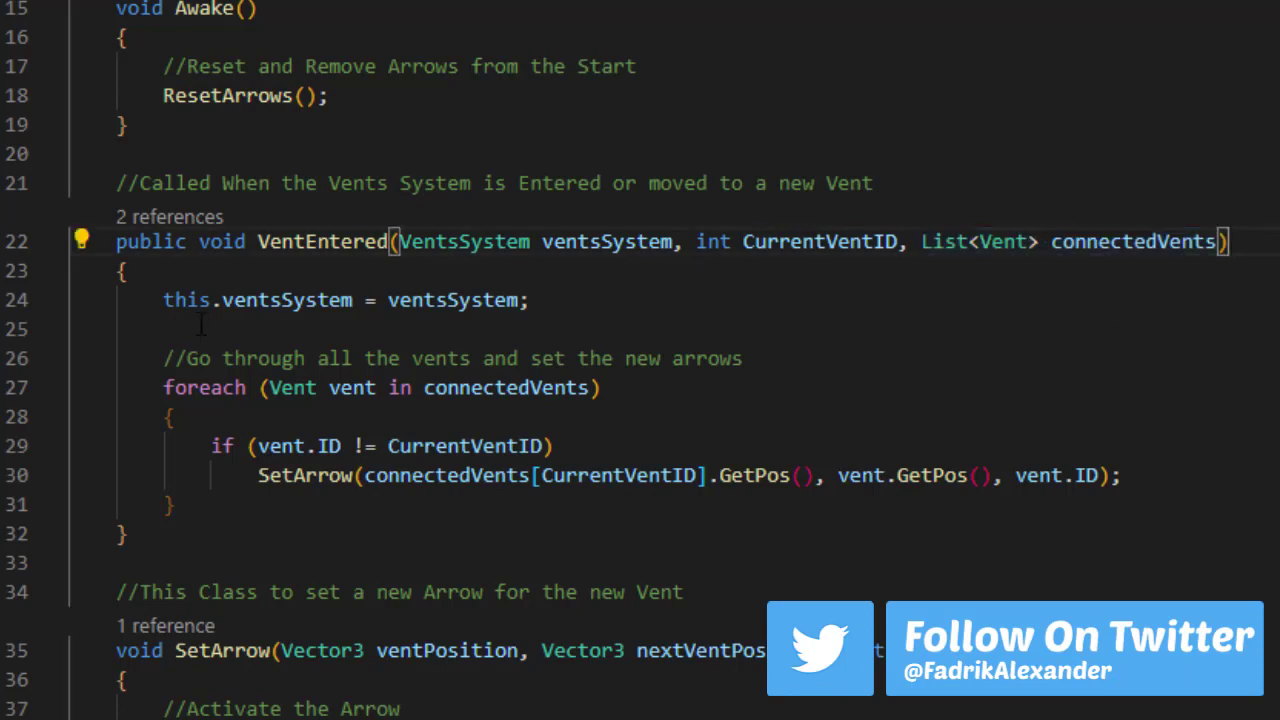
- Select the VentEntered loop body, then scroll down to SetArrow
{"action": "left_click_drag", "start_coordinate": [163, 358], "coordinate": [173, 505]}
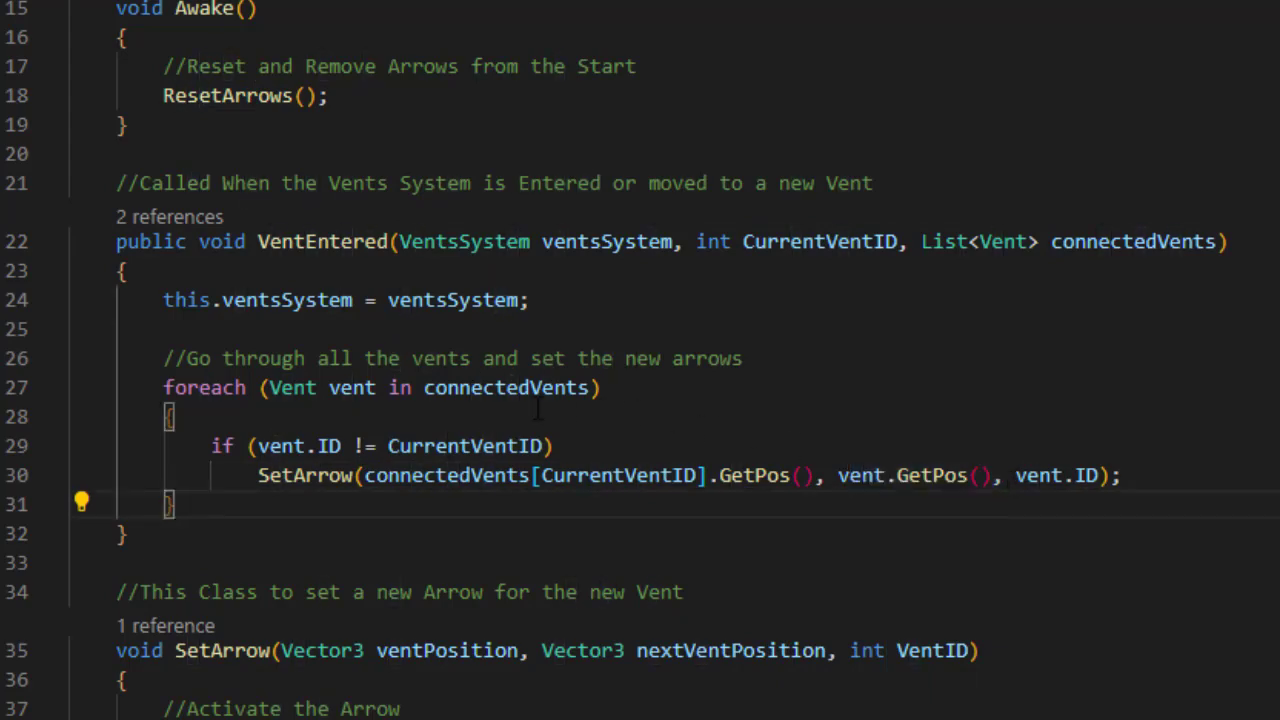
{"action": "scroll", "scroll_direction": "down", "scroll_amount": 3}
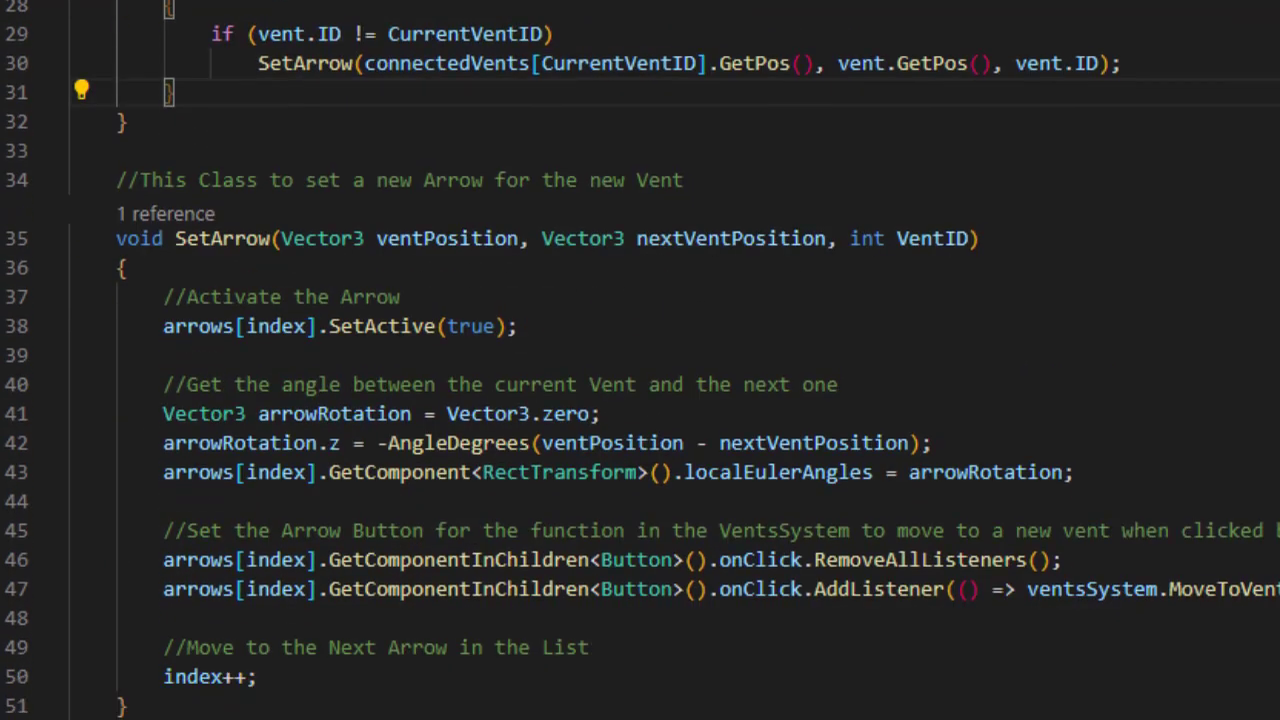
- Review SetArrow's nextVentPosition rotation code and MoveToVent button listener, then scroll to ResetArrows
{"action": "scroll", "scroll_direction": "down", "scroll_amount": 3}
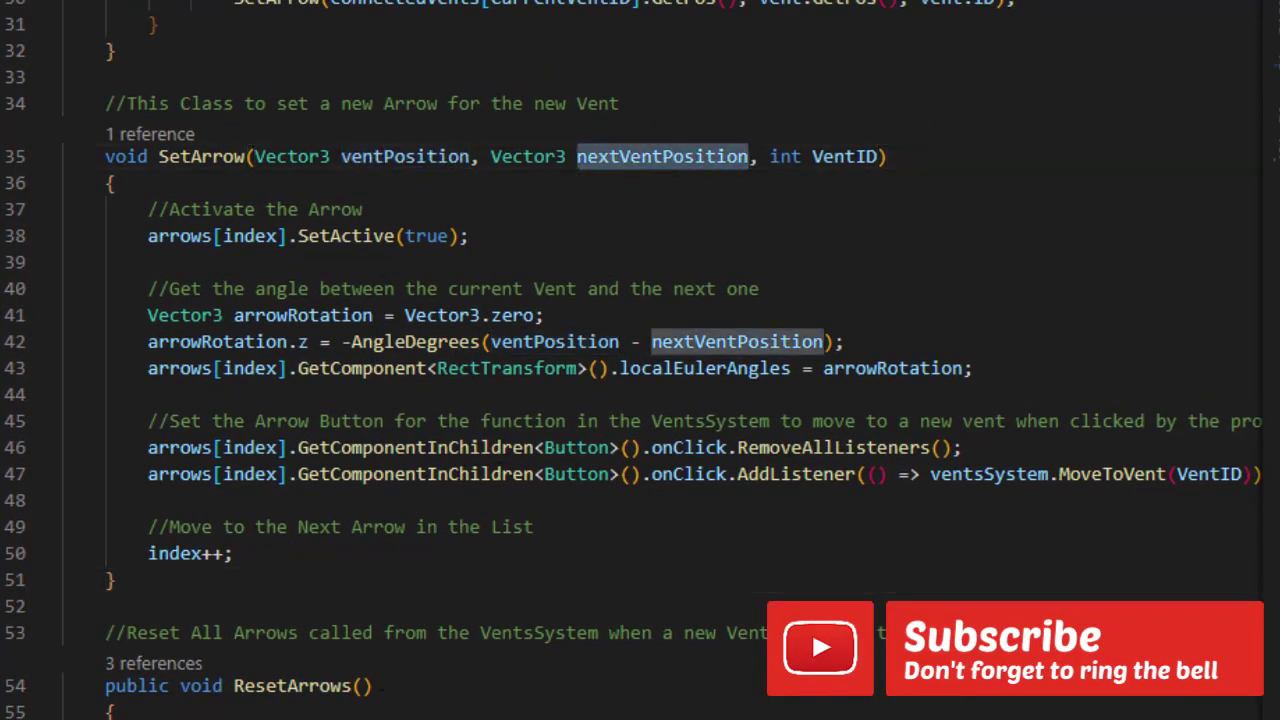
{"action": "left_click", "coordinate": [878, 156]}
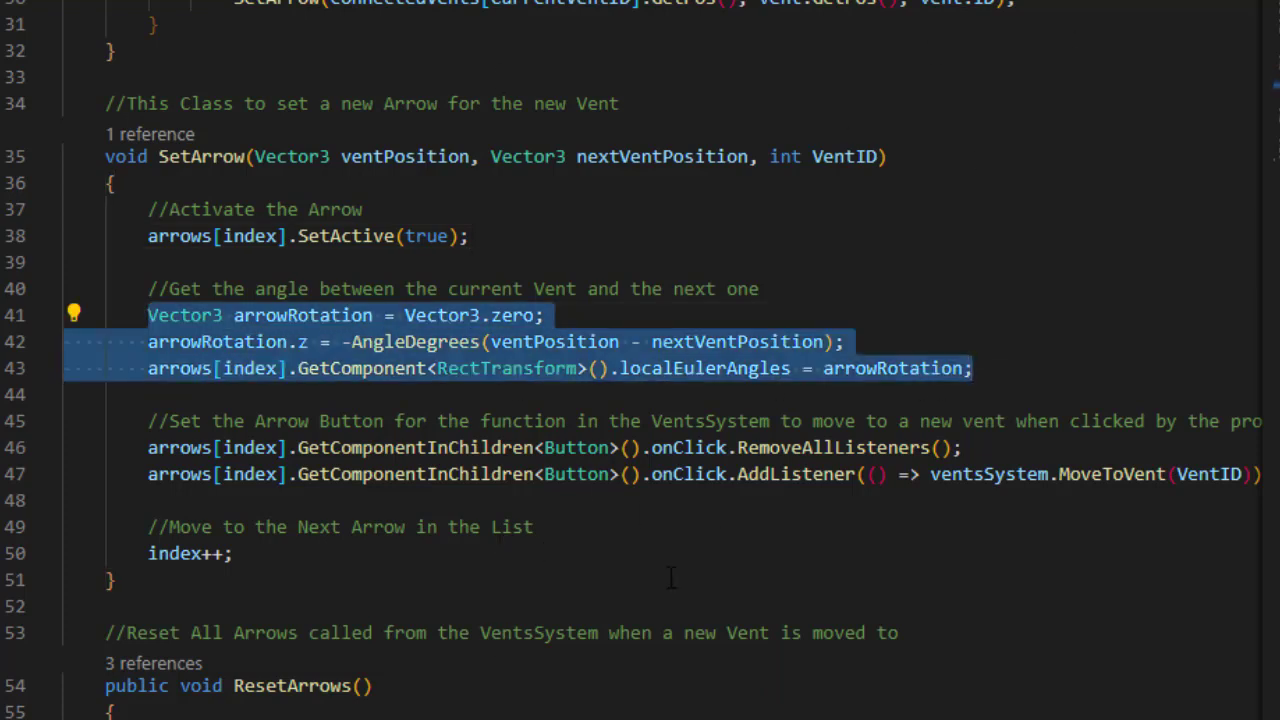
{"action": "left_click", "coordinate": [555, 368]}
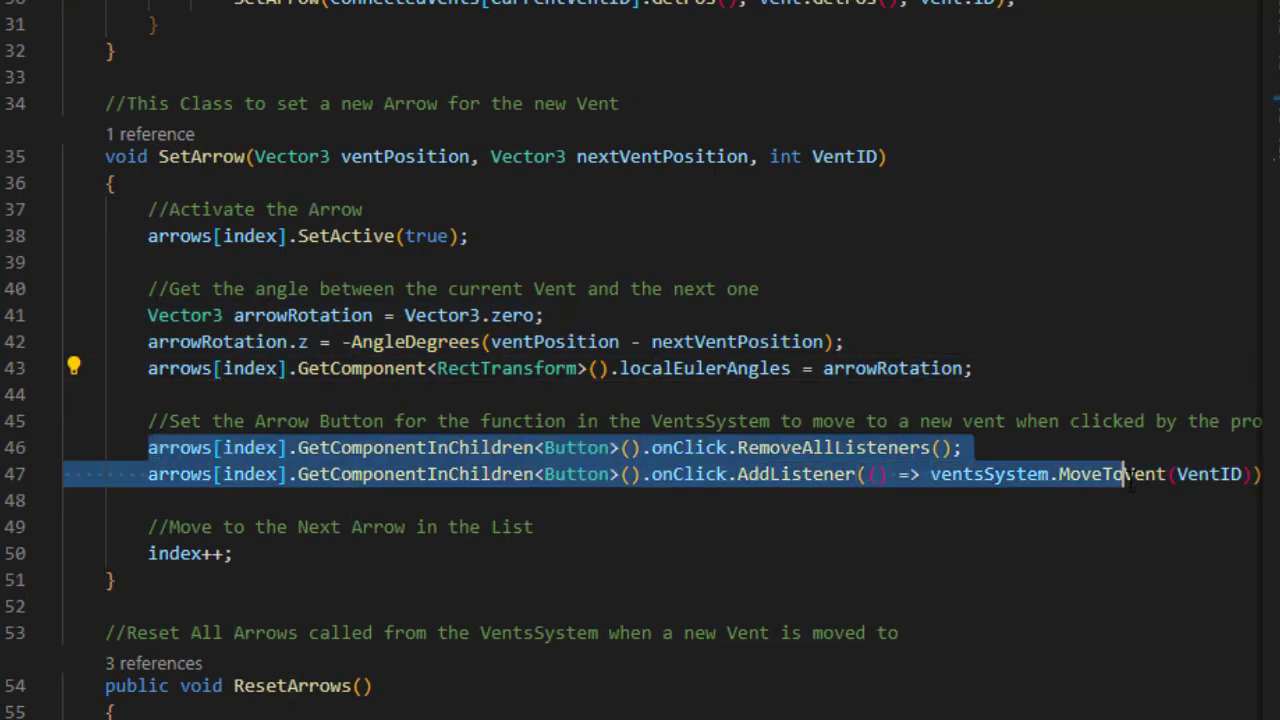
{"action": "mouse_move", "coordinate": [1100, 473]}
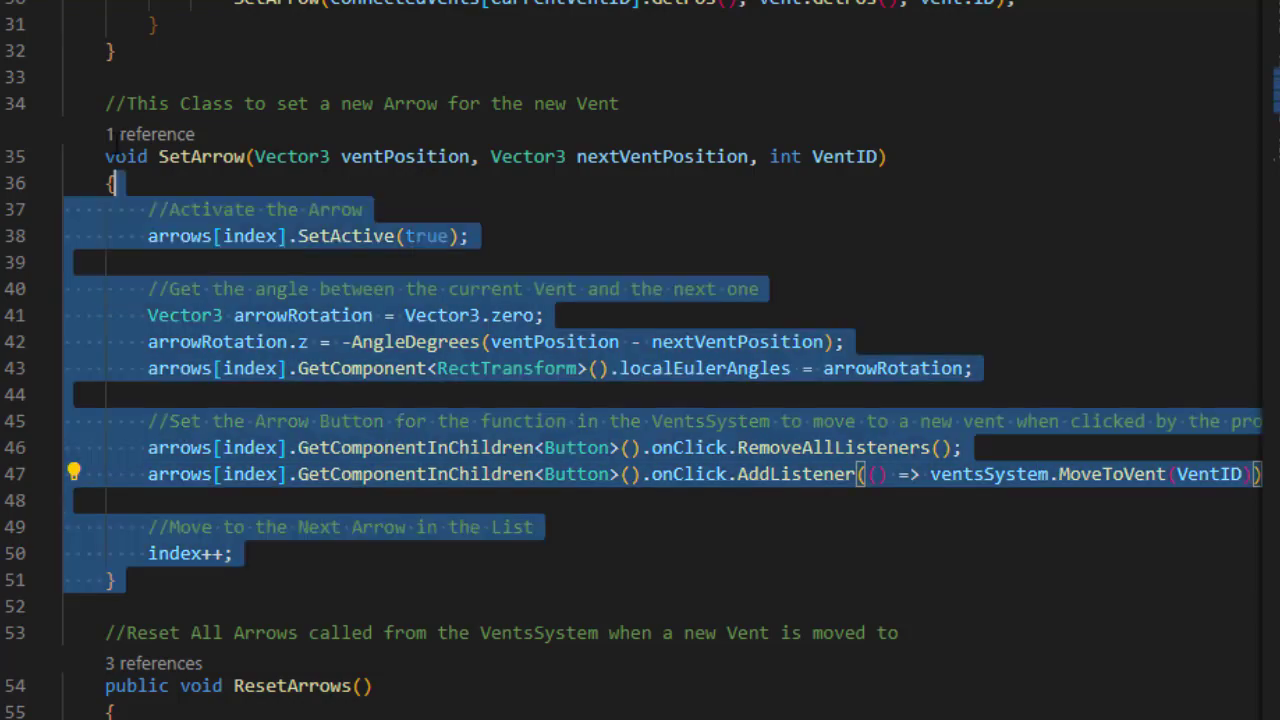
{"action": "scroll", "scroll_direction": "down", "scroll_amount": 3}
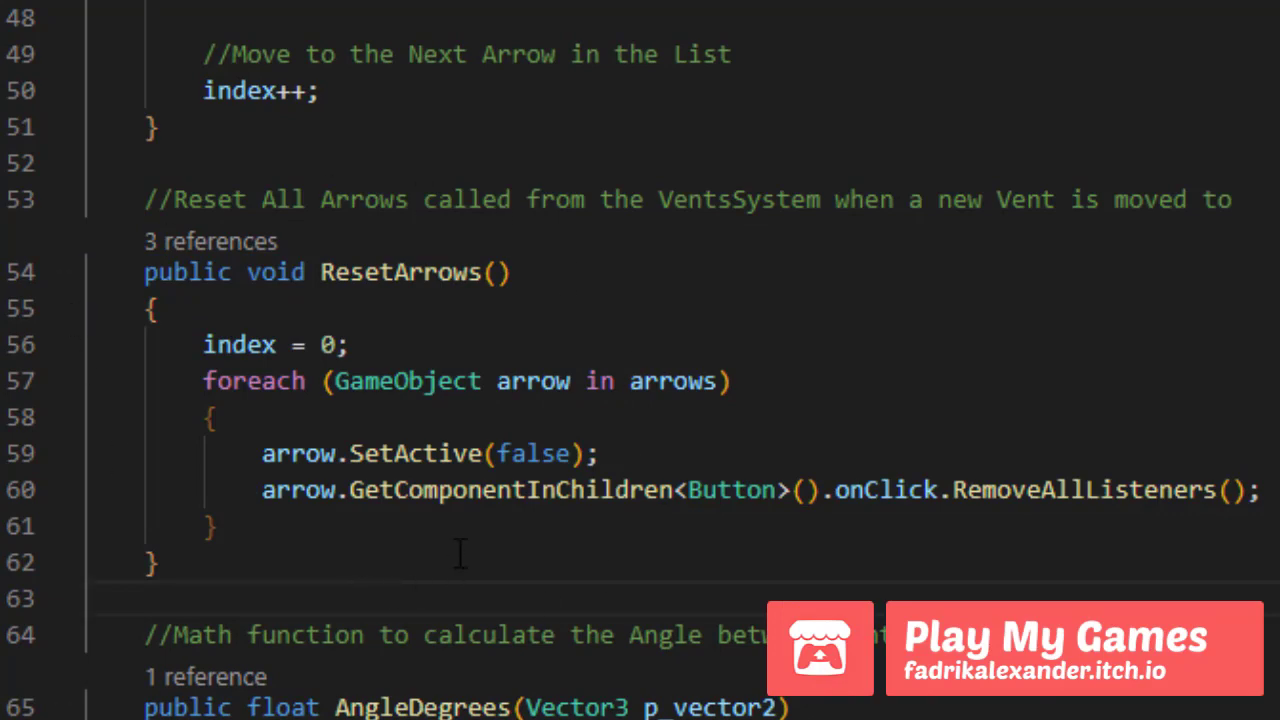
{"action": "mouse_move", "coordinate": [385, 565]}
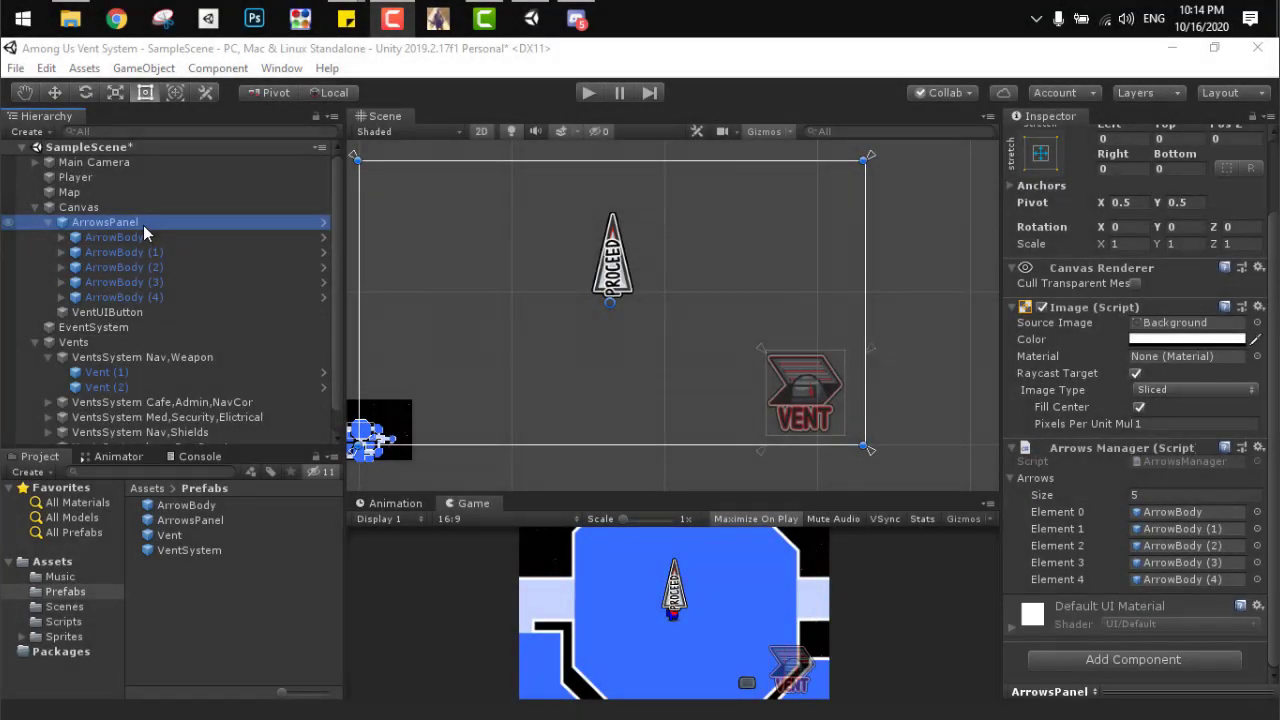
- Inspect ArrowsPanel's five ArrowBody entries and expand the first ArrowBody to reveal Arrow
{"action": "left_click", "coordinate": [124, 237]}
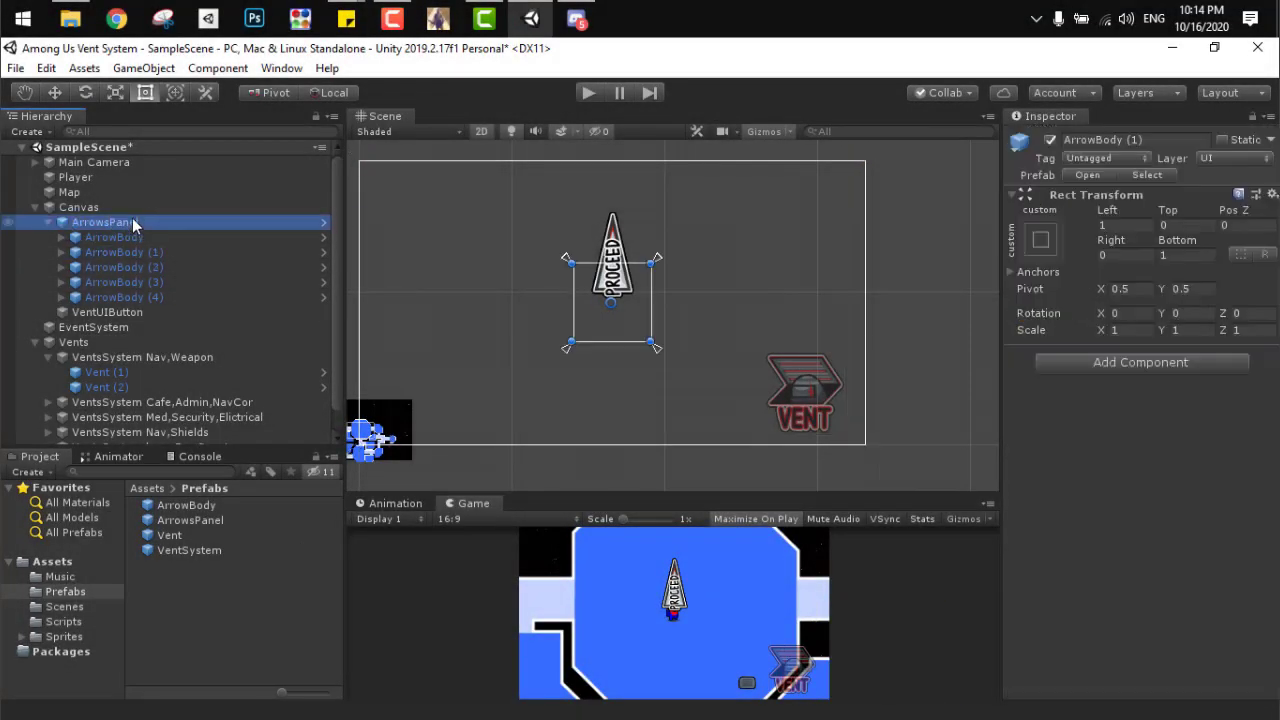
{"action": "left_click", "coordinate": [114, 237]}
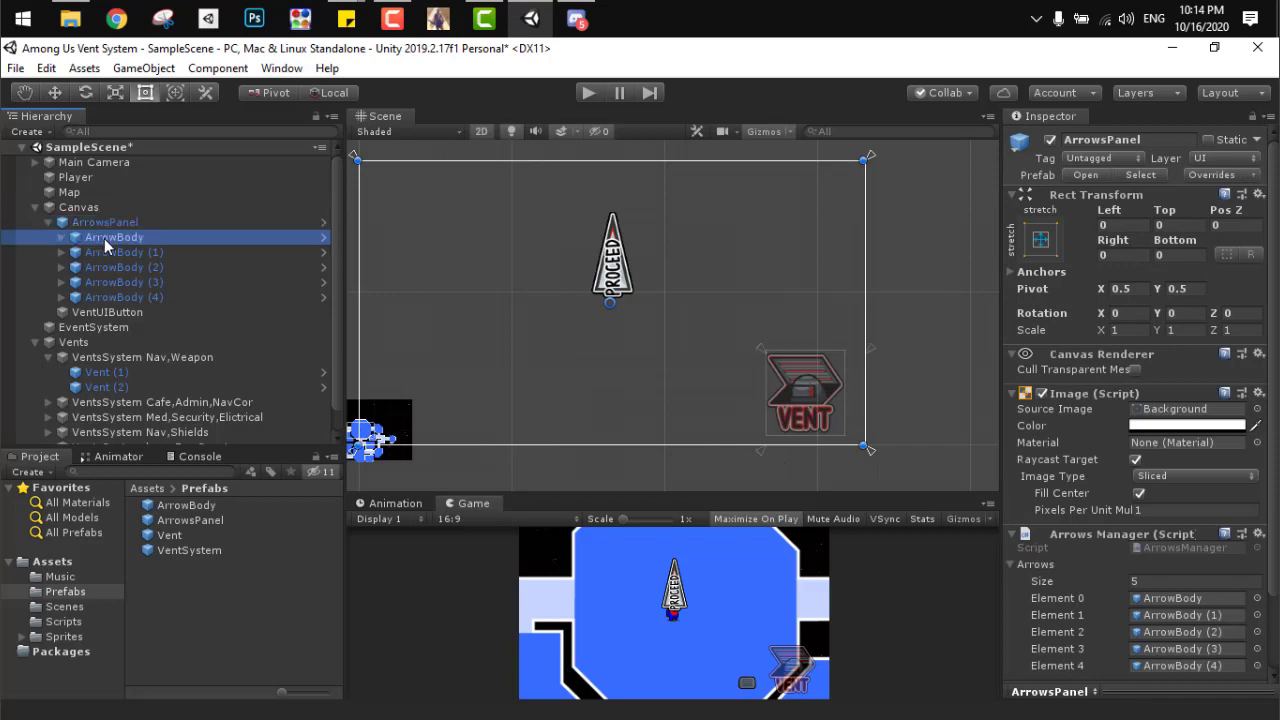
{"action": "left_click", "coordinate": [125, 297]}
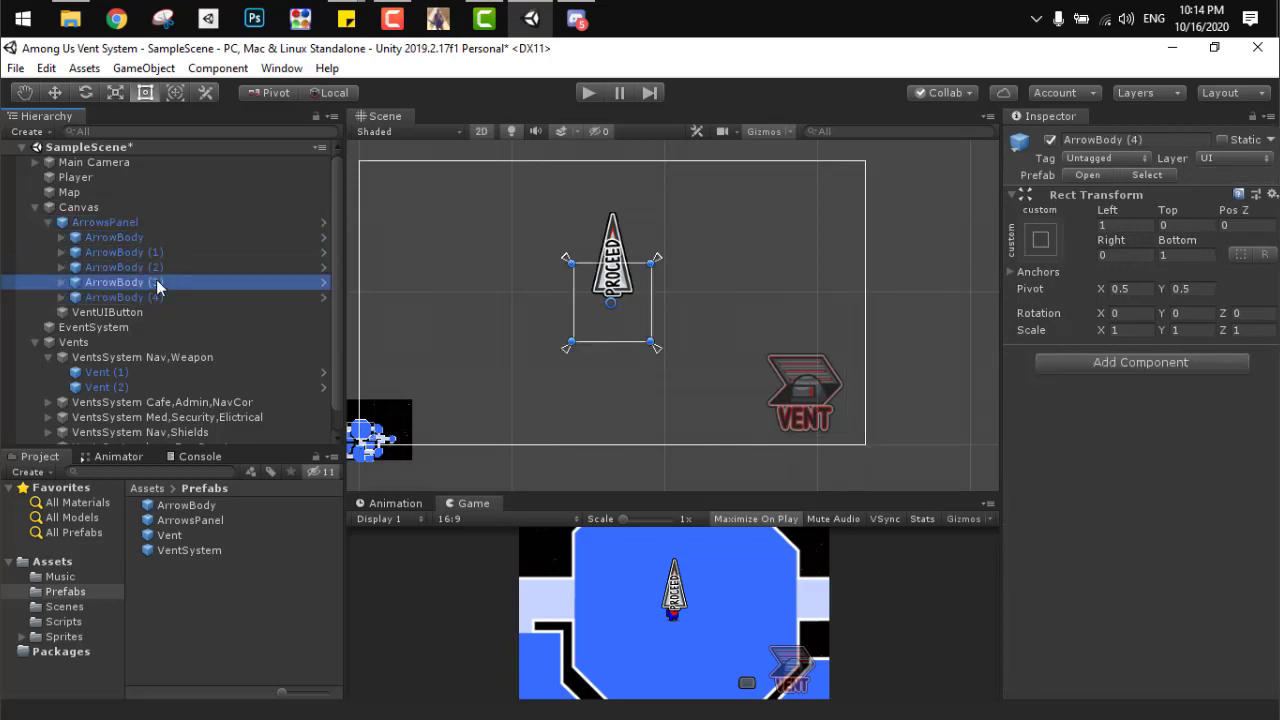
{"action": "left_click", "coordinate": [114, 237]}
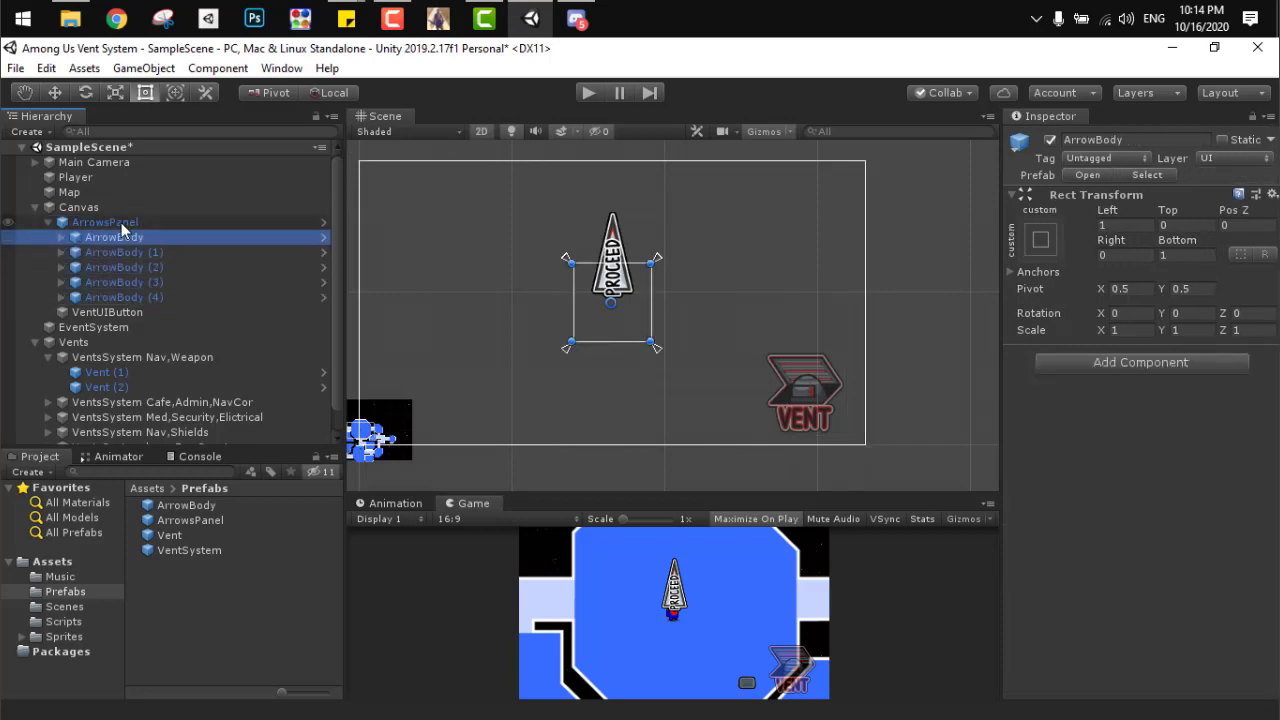
{"action": "left_click", "coordinate": [105, 221]}
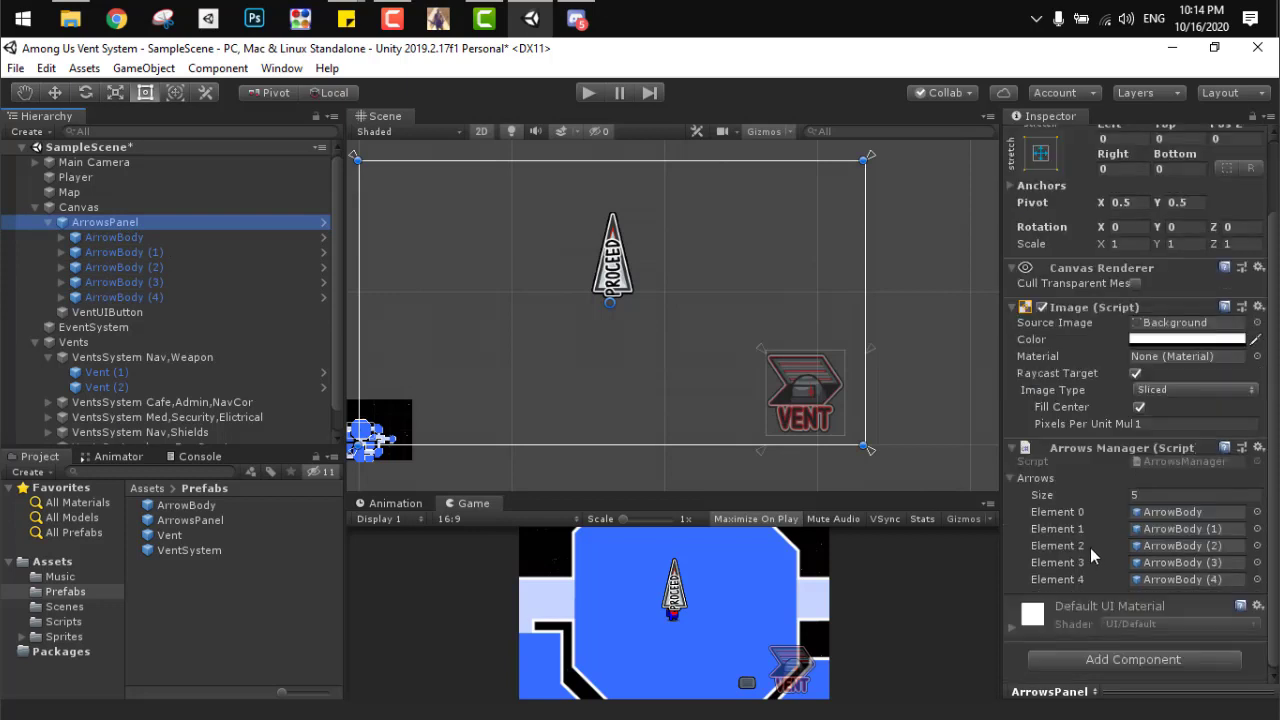
{"action": "left_click", "coordinate": [61, 237]}
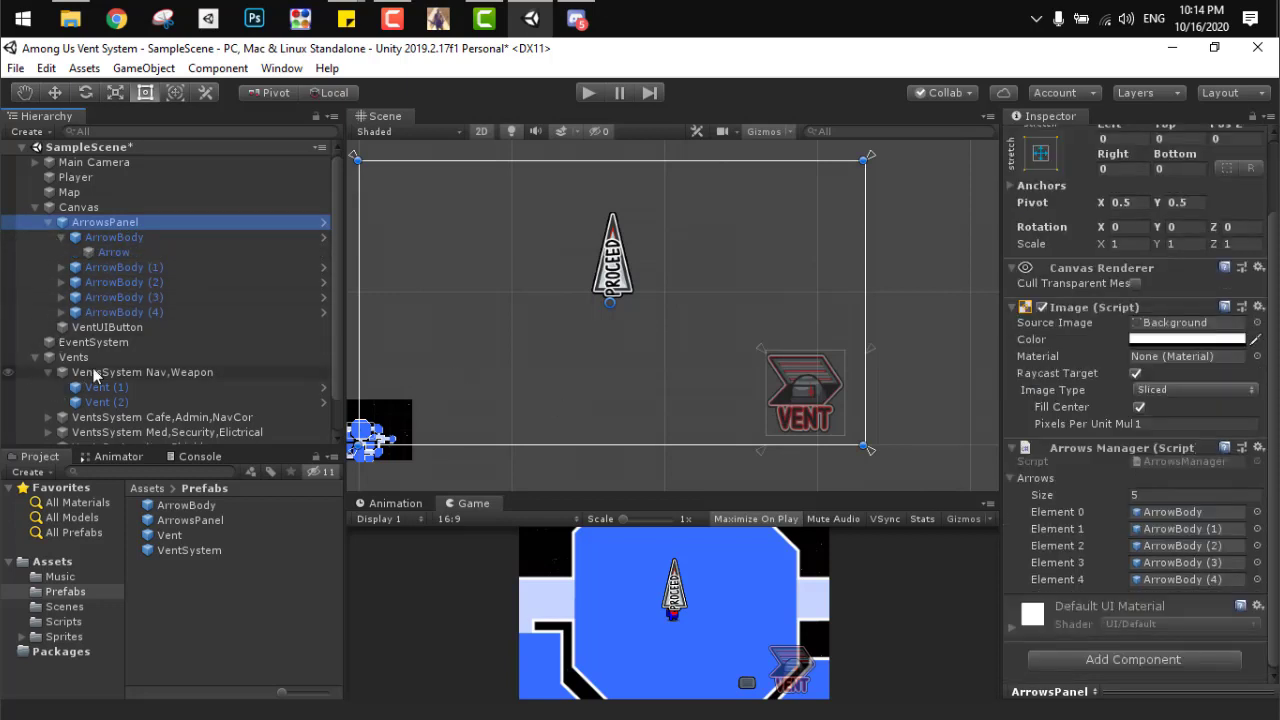
- Inspect VentsSystem Nav,Weapon, the Vent scripts on Vent (1) and Vent (2), and VentUIButton
{"action": "left_click", "coordinate": [141, 372]}
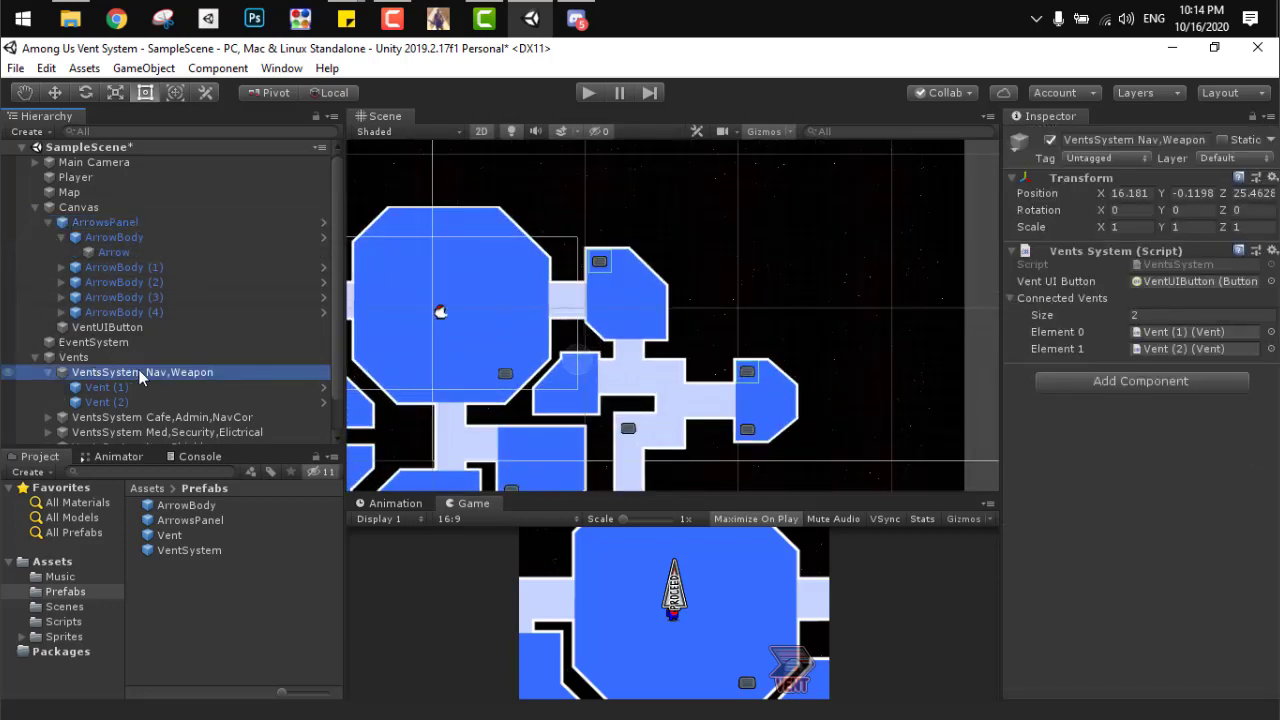
{"action": "mouse_move", "coordinate": [980, 283]}
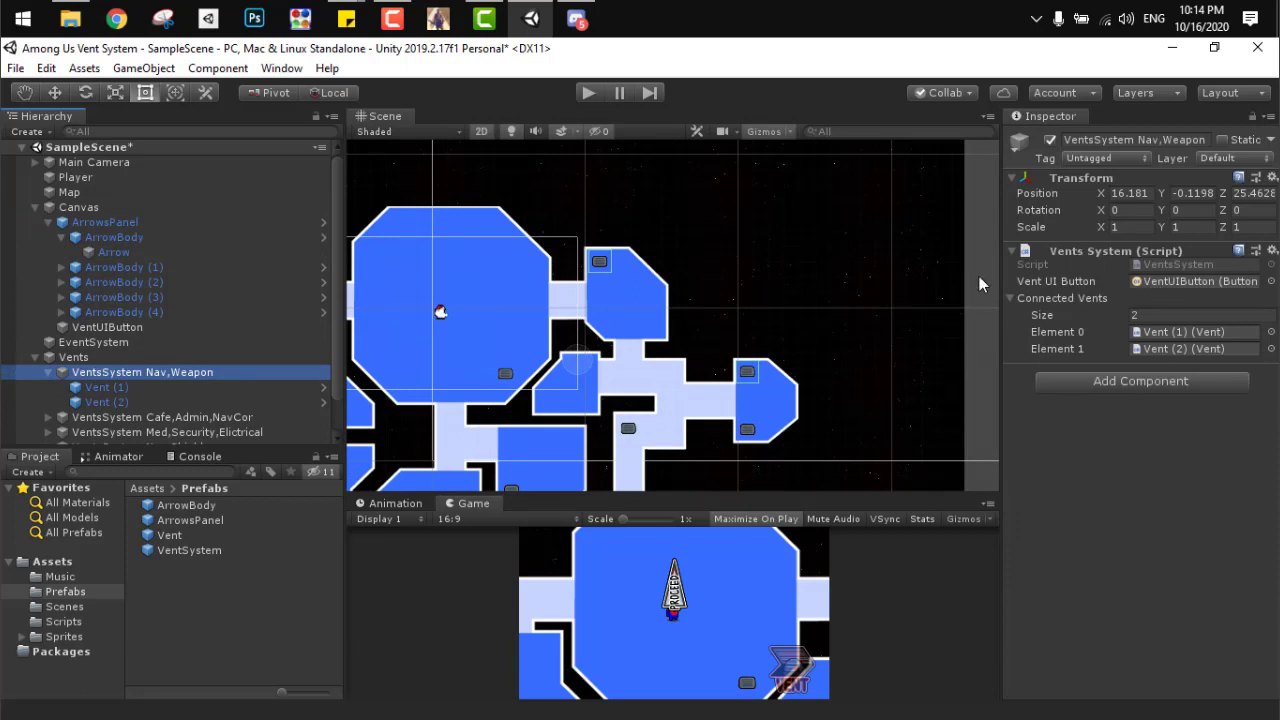
{"action": "left_click", "coordinate": [106, 387]}
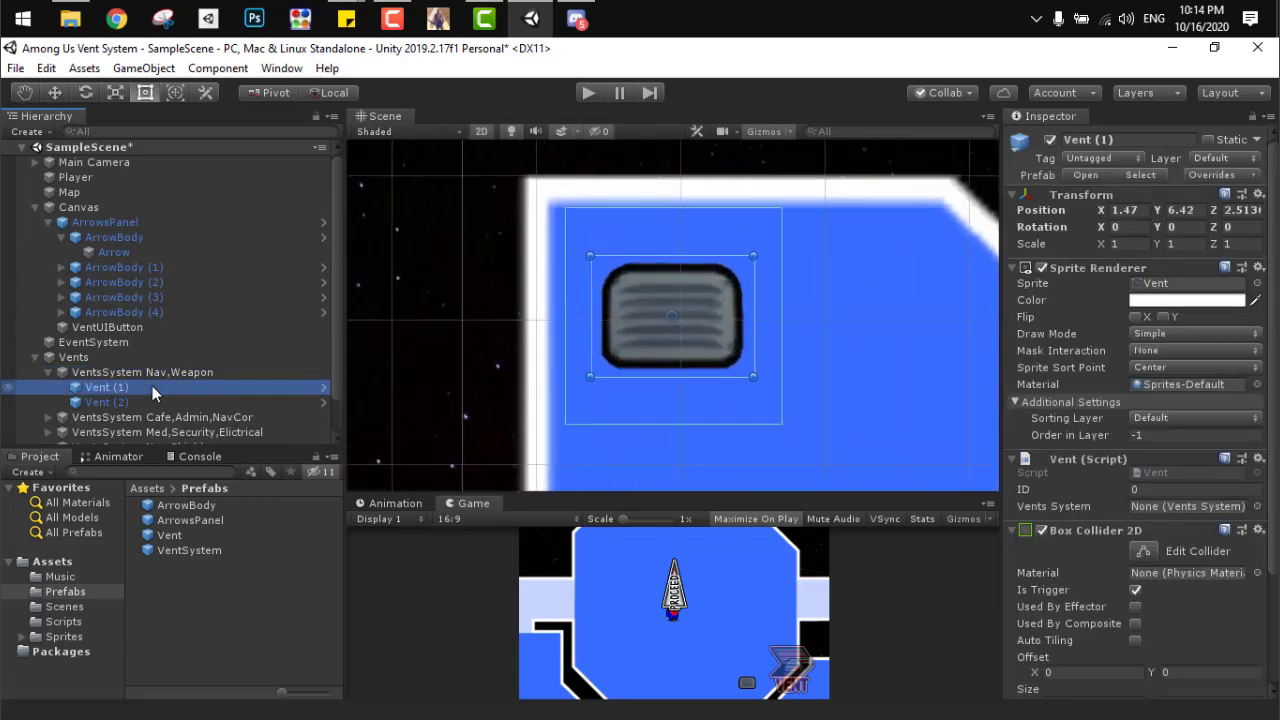
{"action": "left_click", "coordinate": [106, 401]}
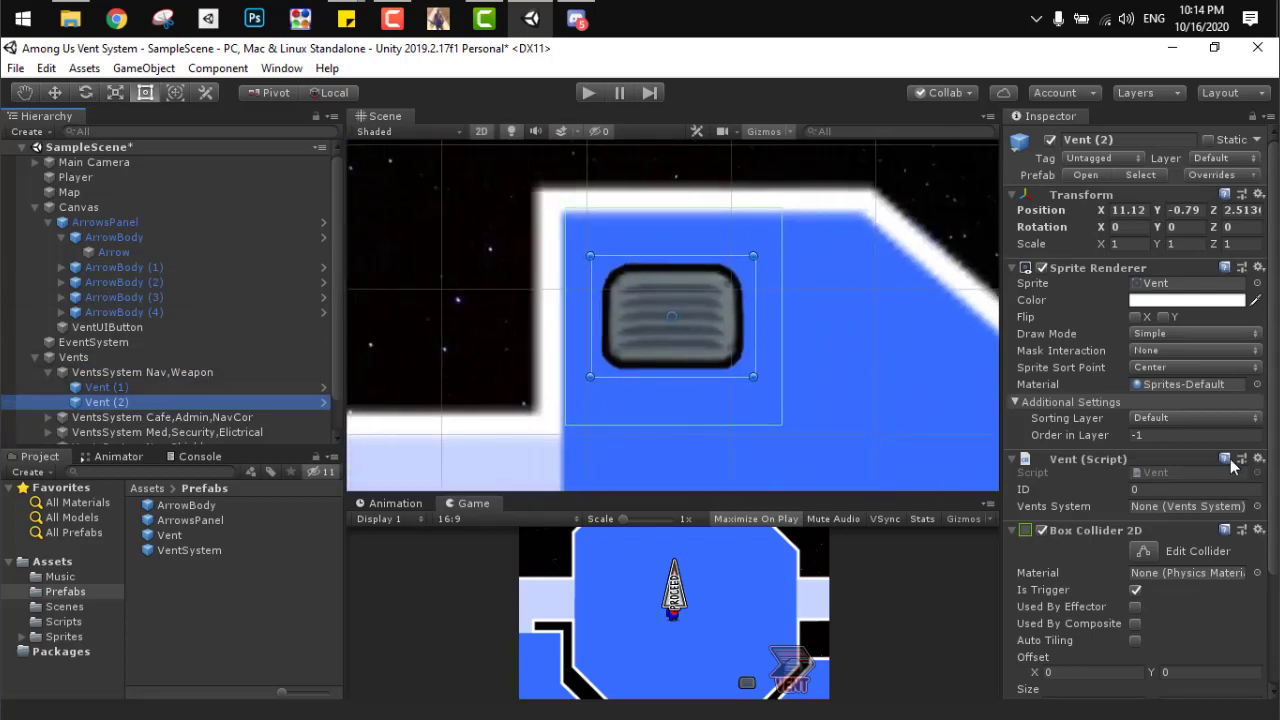
{"action": "scroll", "scroll_direction": "down", "scroll_amount": 3}
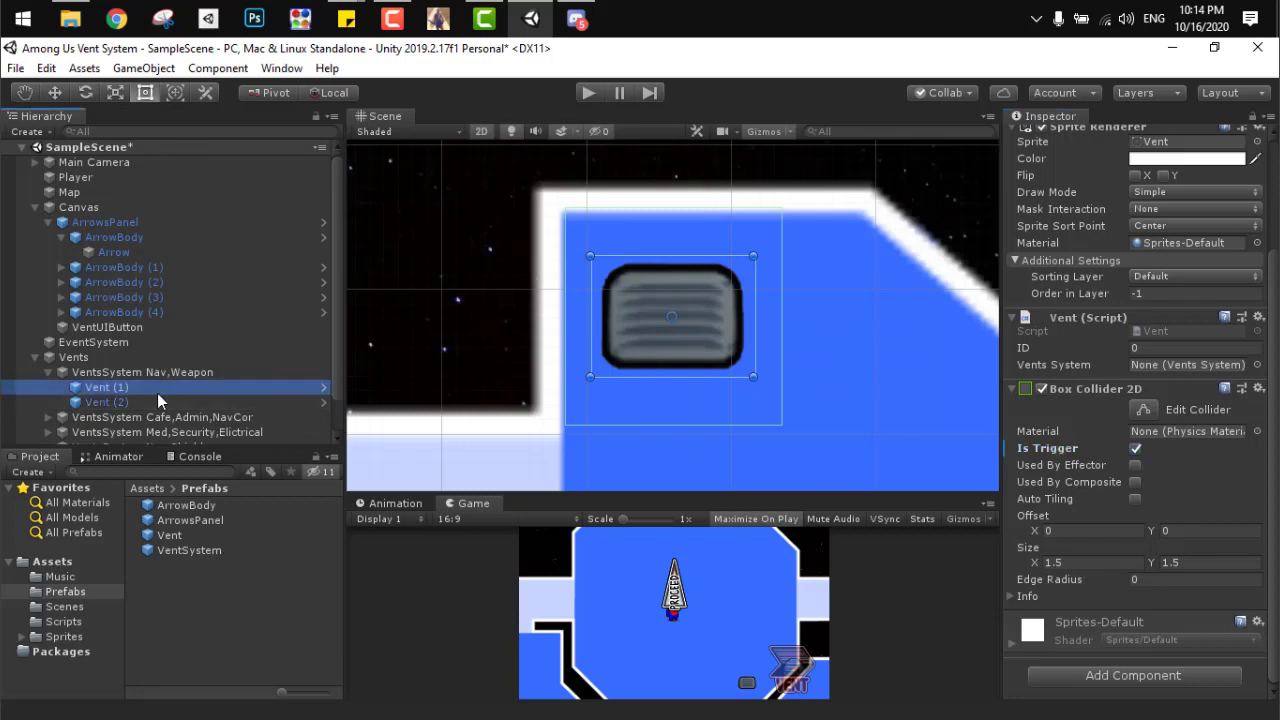
{"action": "left_click", "coordinate": [142, 372]}
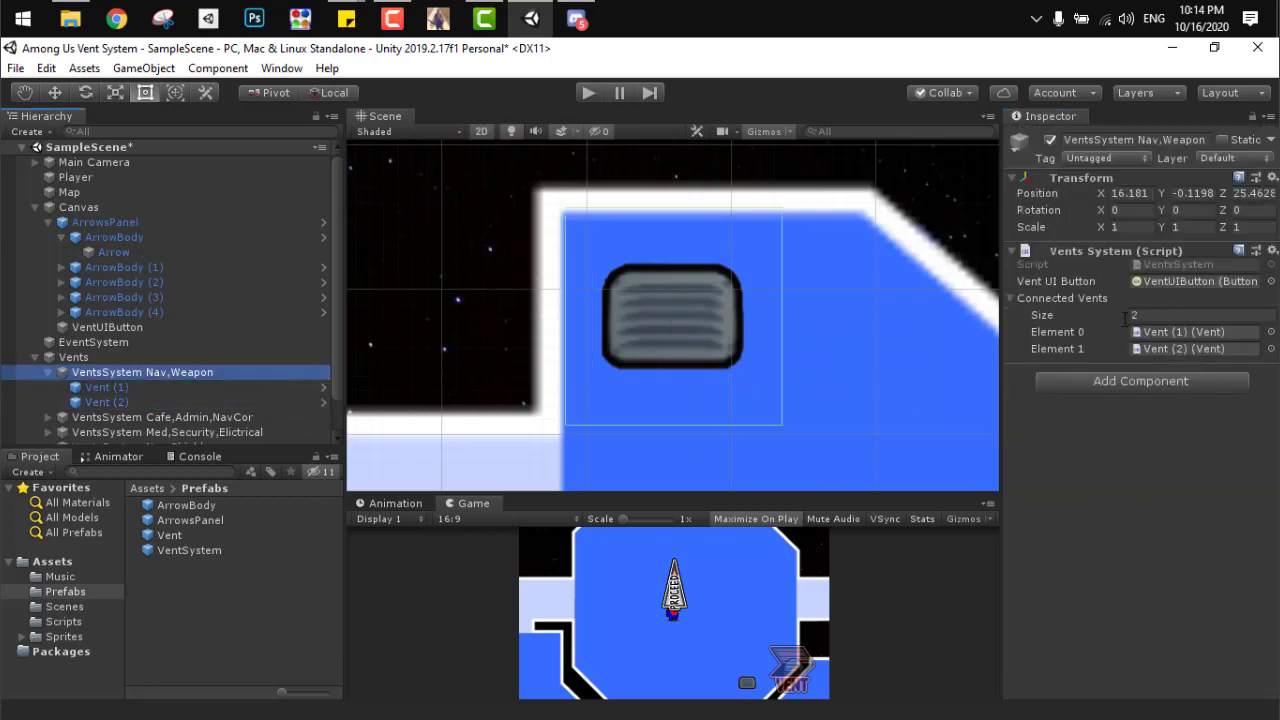
{"action": "scroll", "scroll_direction": "down", "scroll_amount": 3}
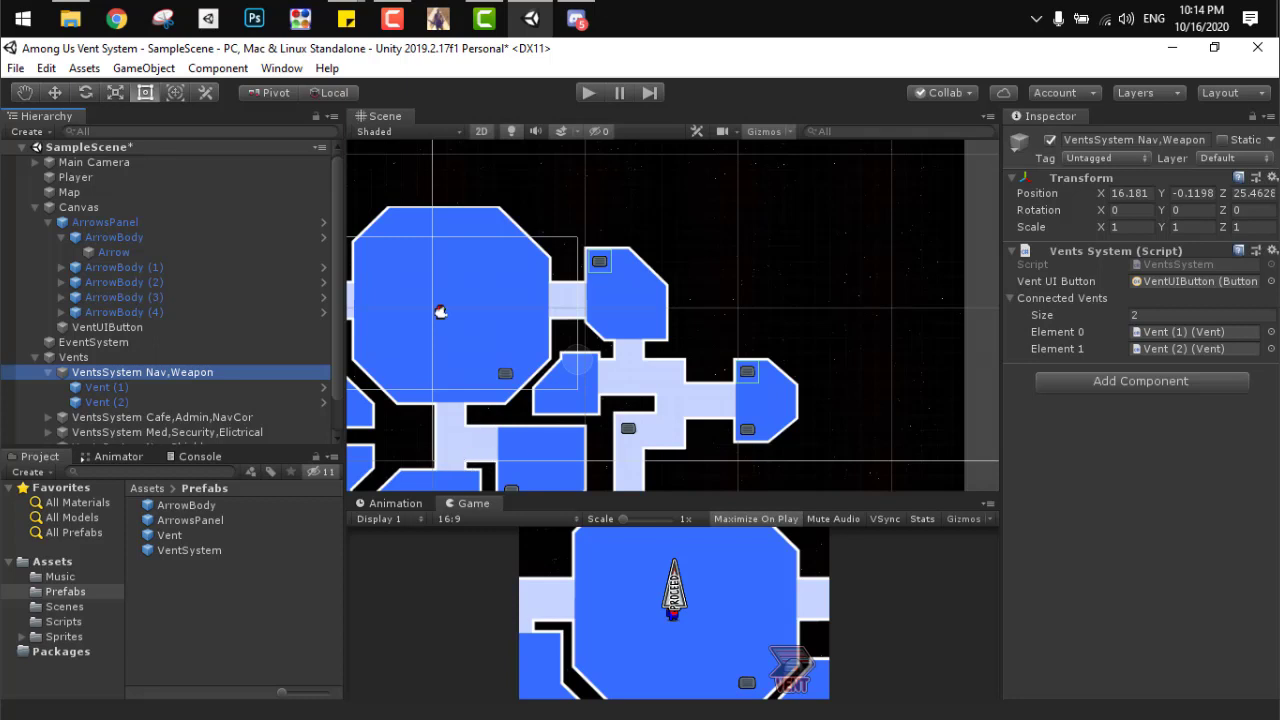
{"action": "left_click", "coordinate": [106, 327]}
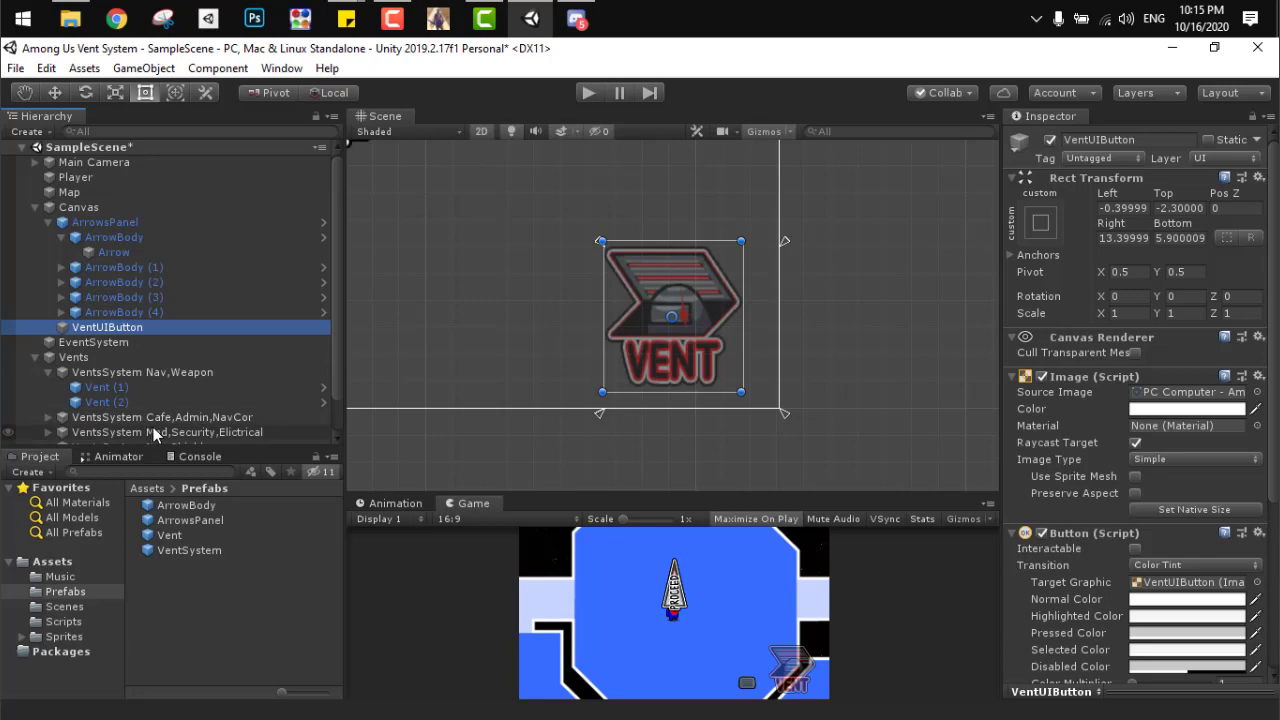
{"action": "left_click", "coordinate": [161, 417]}
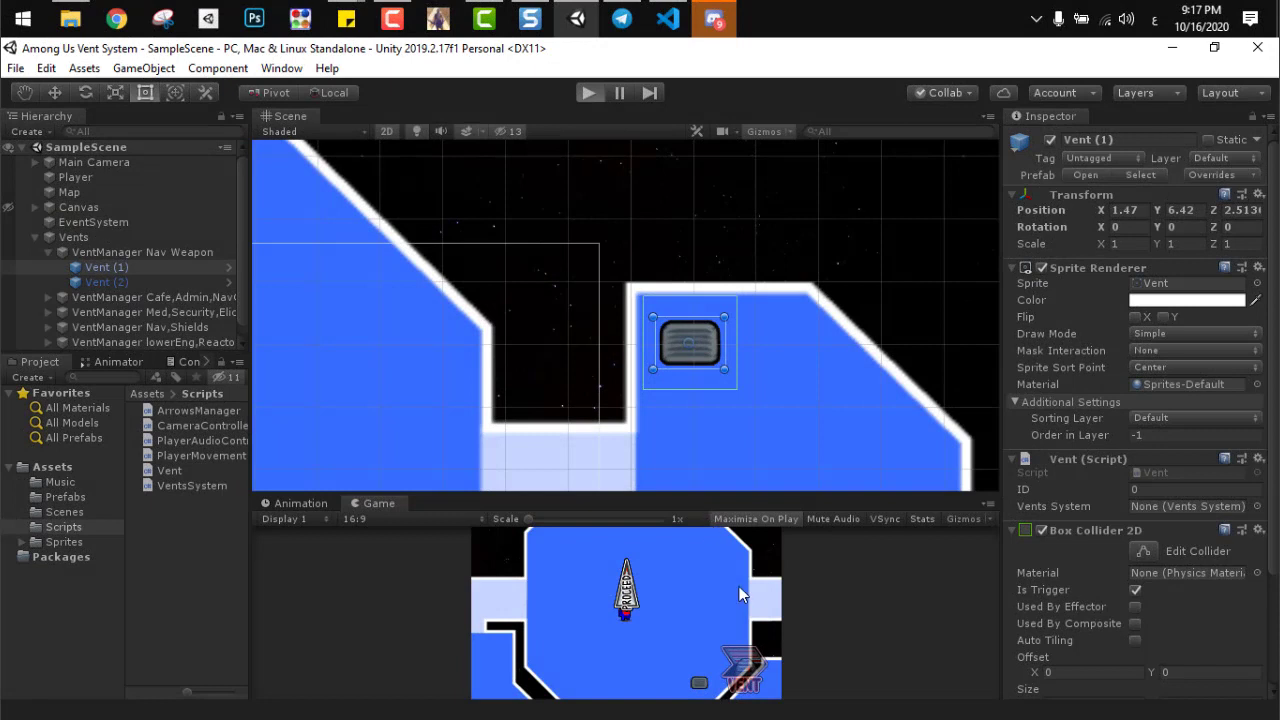
{"action": "mouse_move", "coordinate": [730, 607]}
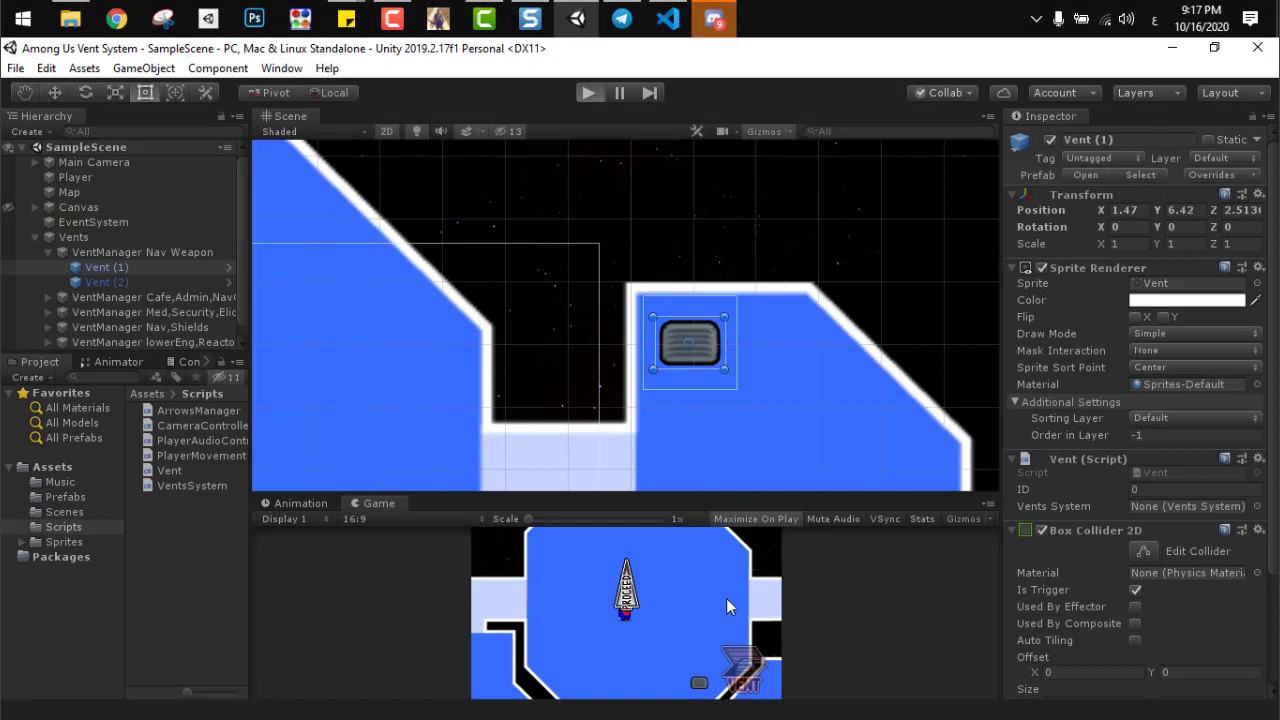